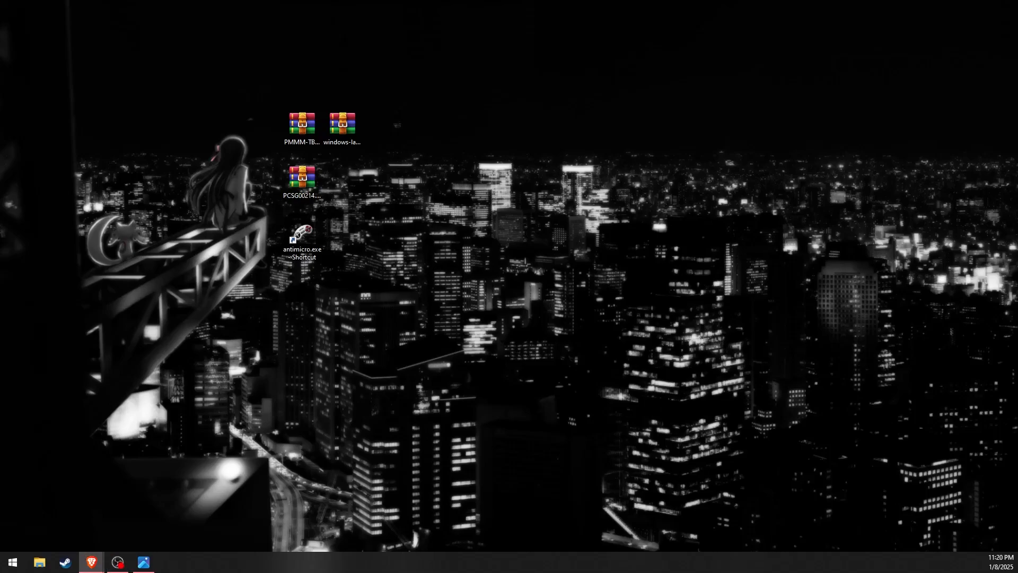
{"action": "mouse_move", "coordinate": [420, 228]}
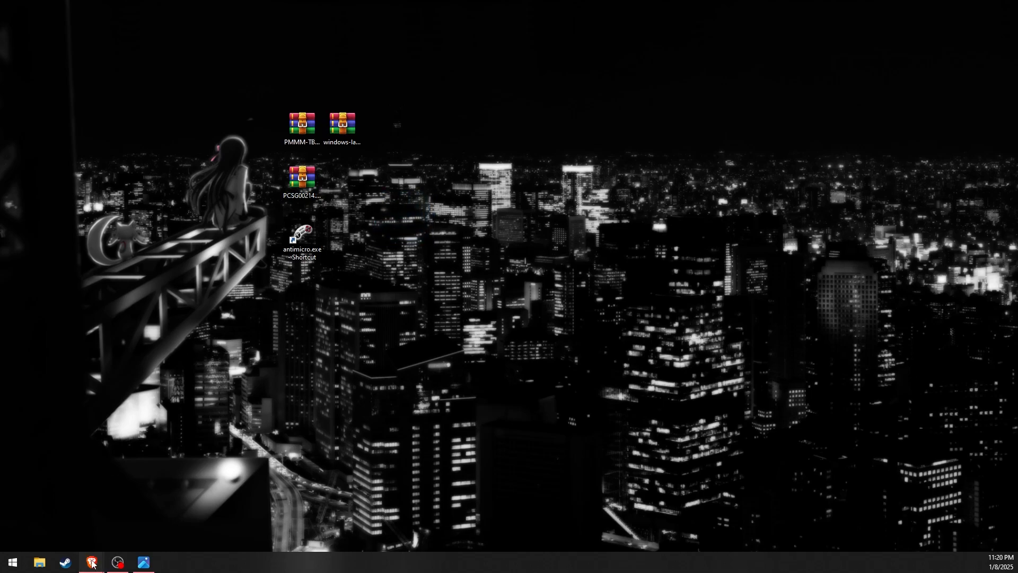
Bring up Brave on vita3k.org, scroll to the Windows nightly downloads, and start a Decode64 search.
{"action": "left_click", "coordinate": [91, 562]}
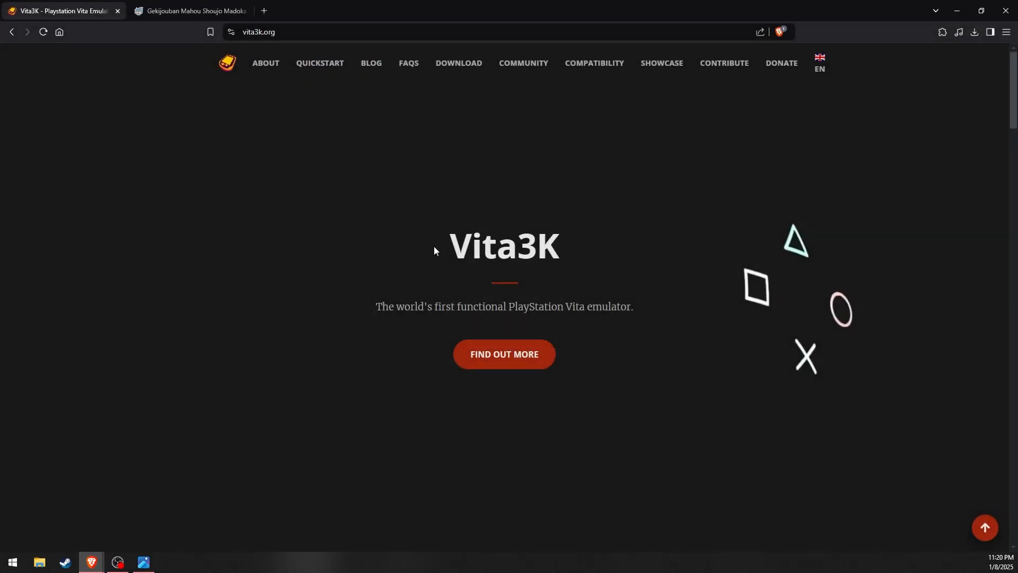
{"action": "scroll", "scroll_direction": "down", "scroll_amount": 3}
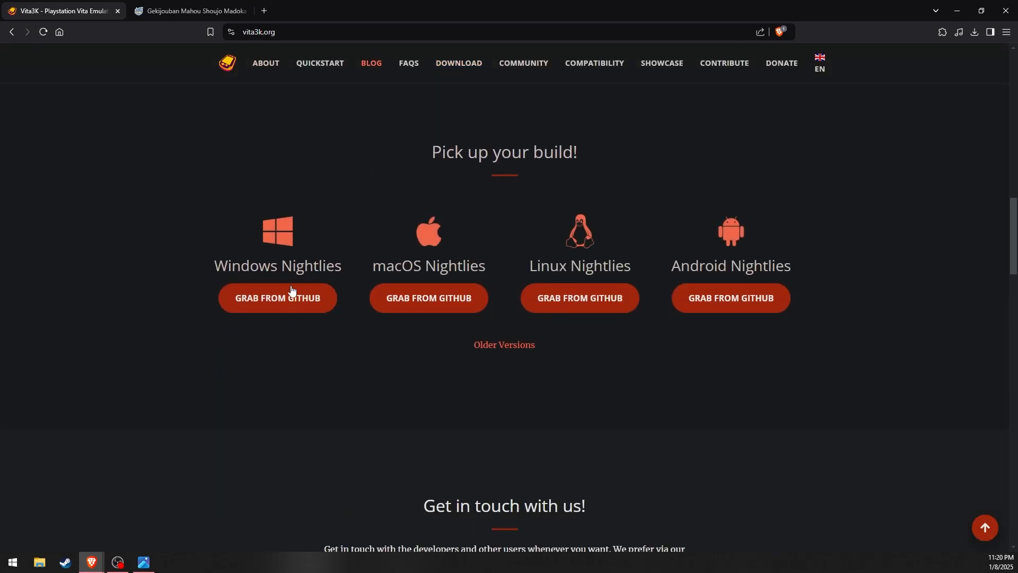
{"action": "mouse_move", "coordinate": [235, 154]}
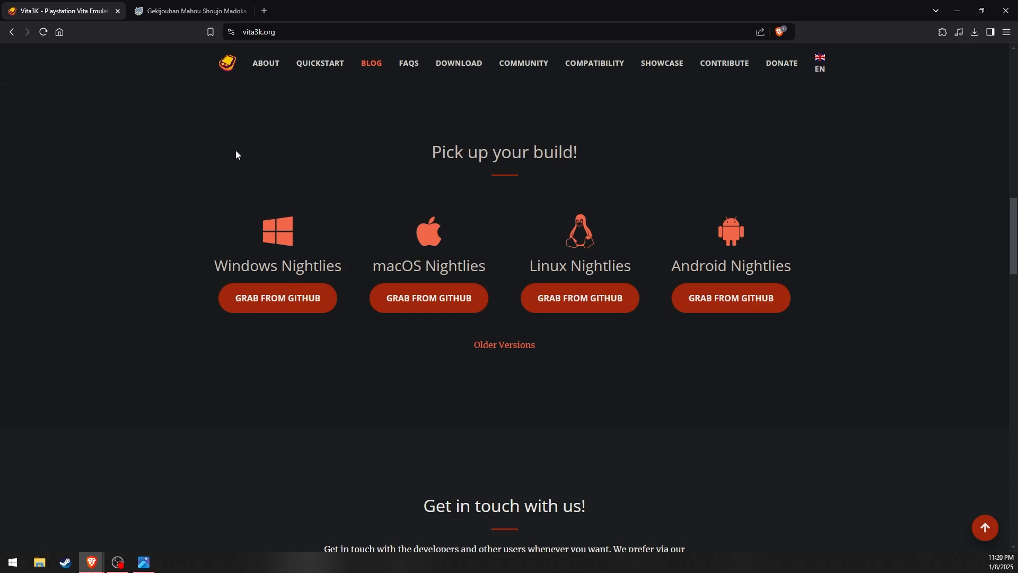
{"action": "left_click", "coordinate": [189, 11]}
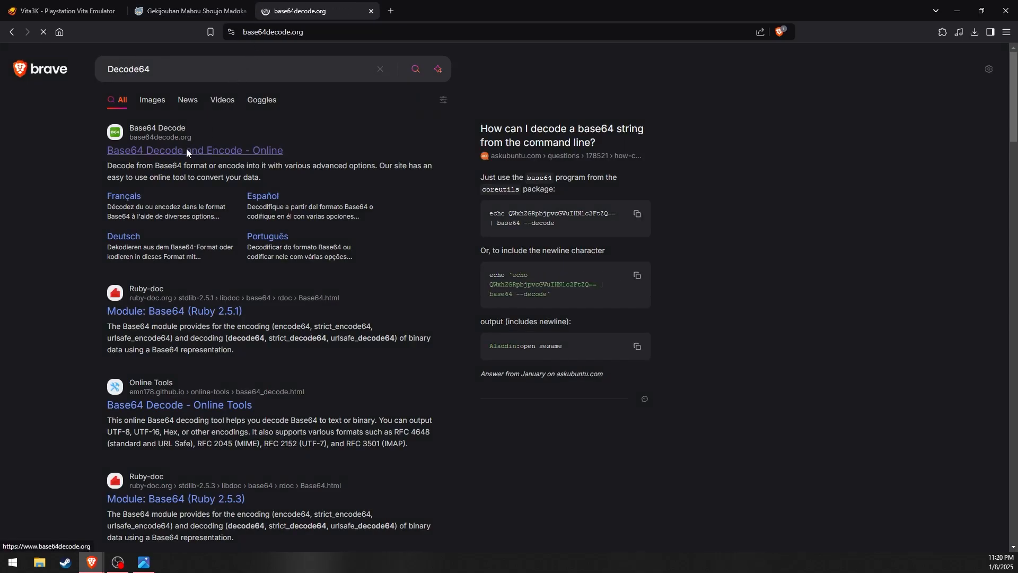
Paste the gbatemp post's encoded strings into base64decode.org's decoder, then minimize the browser.
{"action": "left_click", "coordinate": [188, 11]}
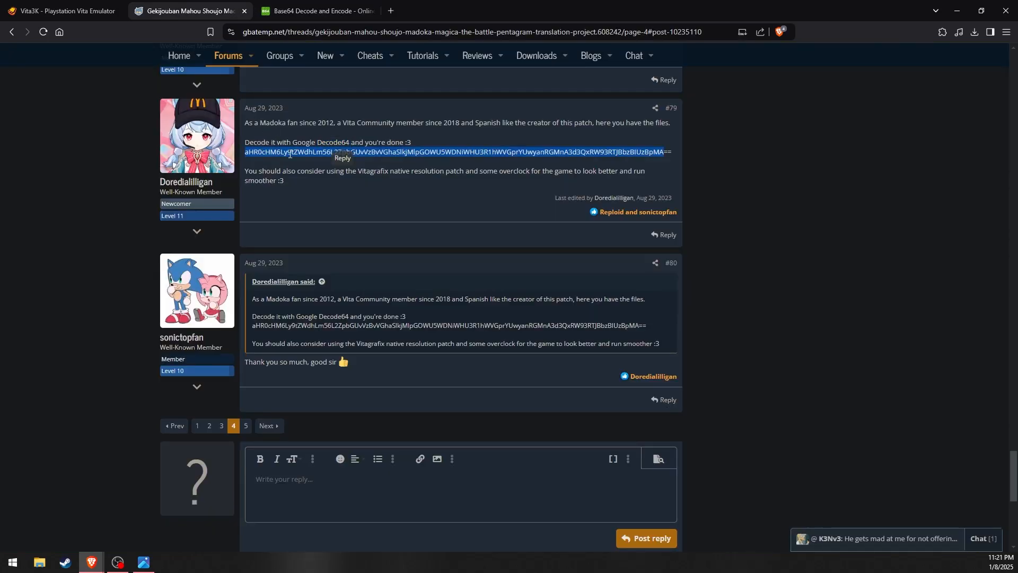
{"action": "left_click", "coordinate": [315, 11]}
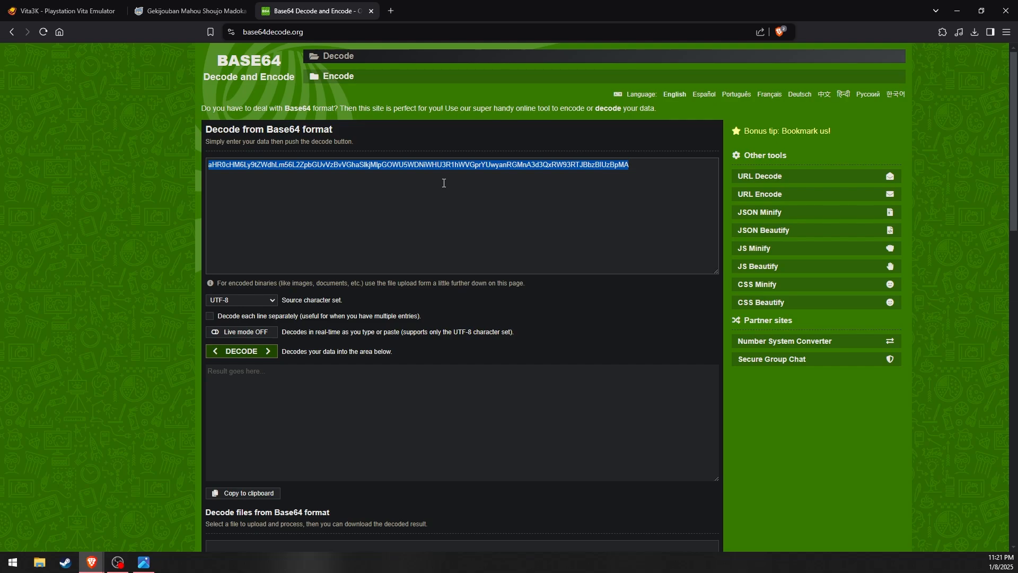
{"action": "mouse_move", "coordinate": [278, 104]}
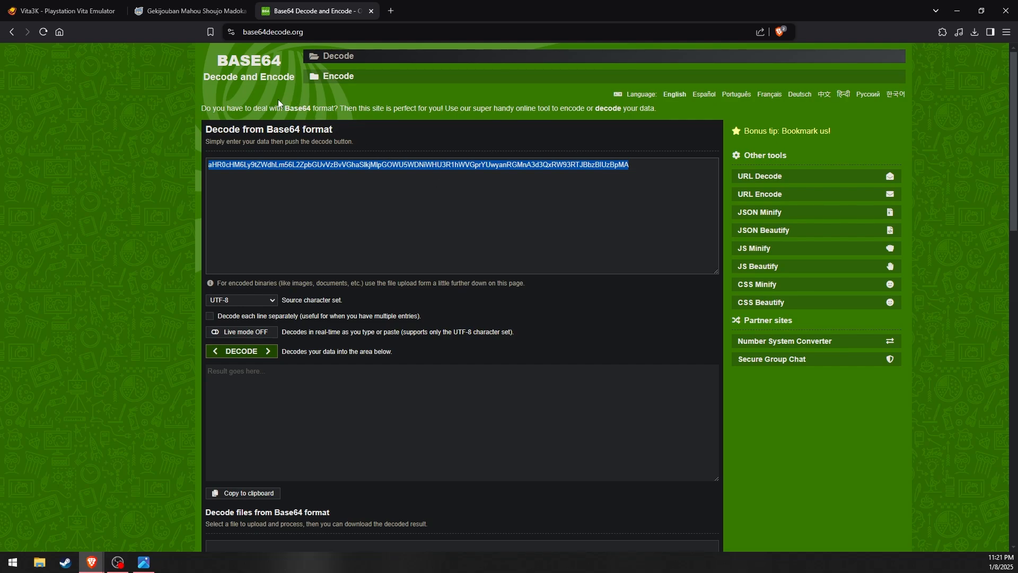
{"action": "mouse_move", "coordinate": [349, 160]}
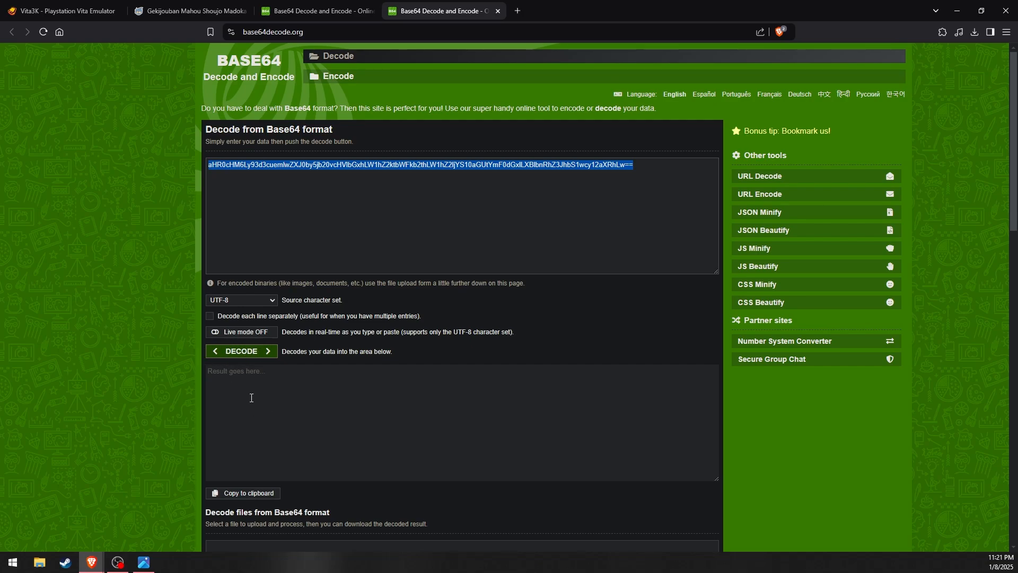
{"action": "mouse_move", "coordinate": [601, 157]}
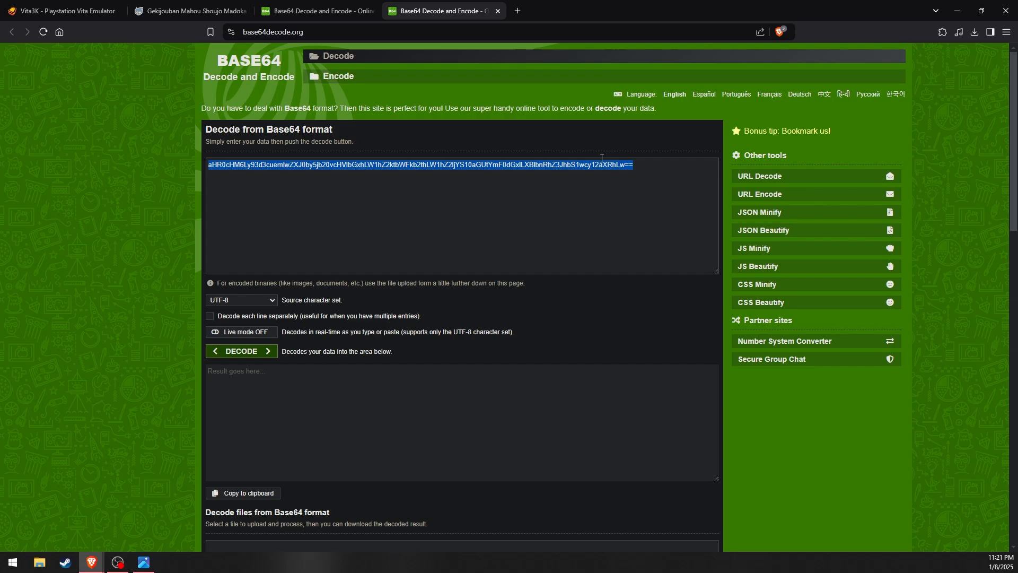
{"action": "mouse_move", "coordinate": [953, 5]}
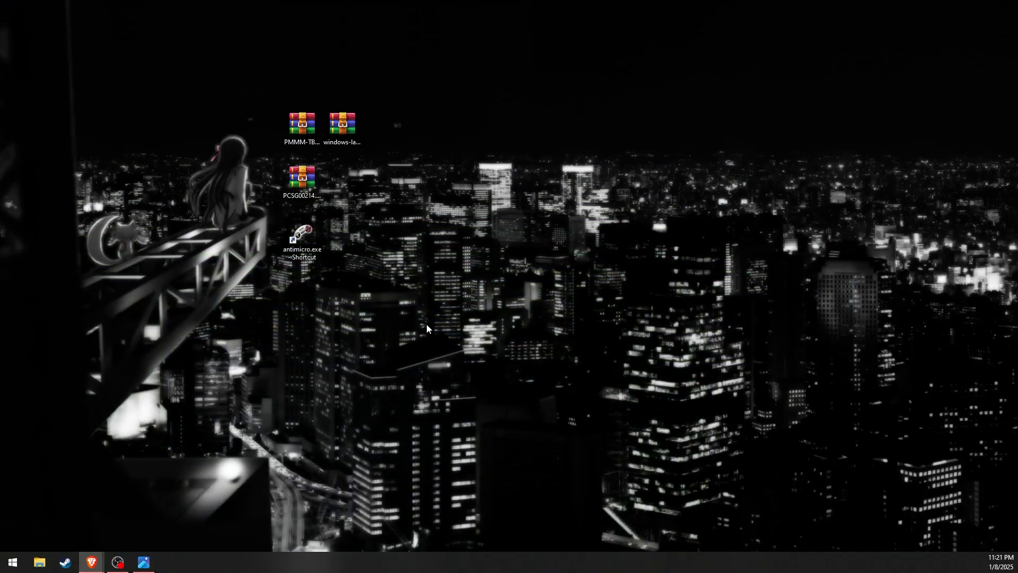
{"action": "mouse_move", "coordinate": [434, 323]}
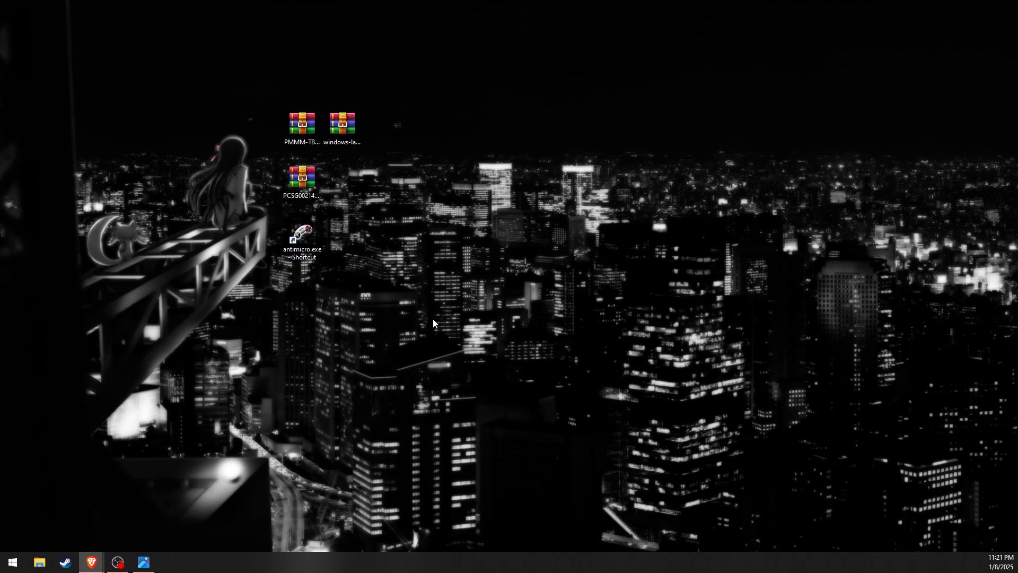
{"action": "mouse_move", "coordinate": [430, 333]}
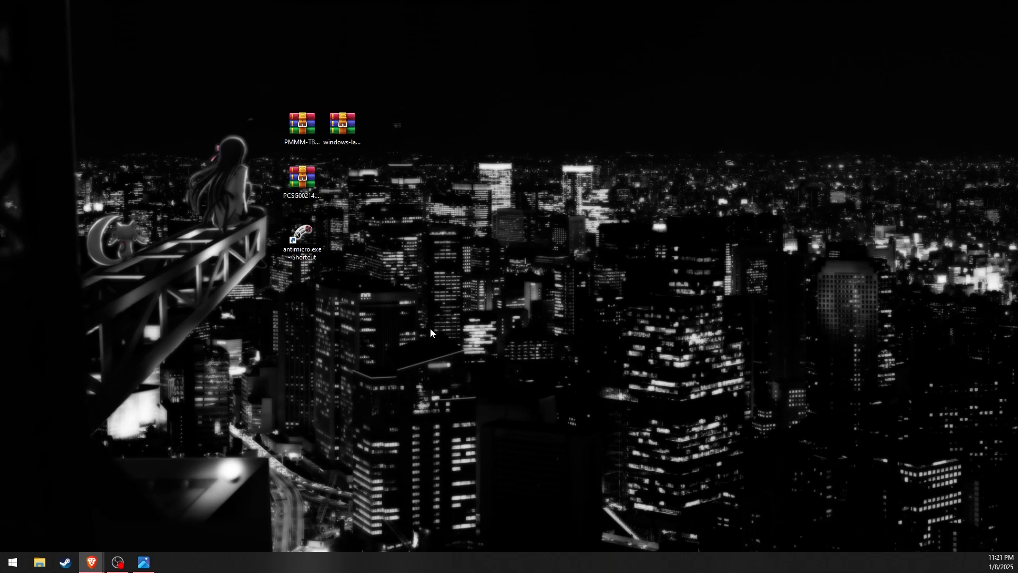
{"action": "mouse_move", "coordinate": [439, 317]}
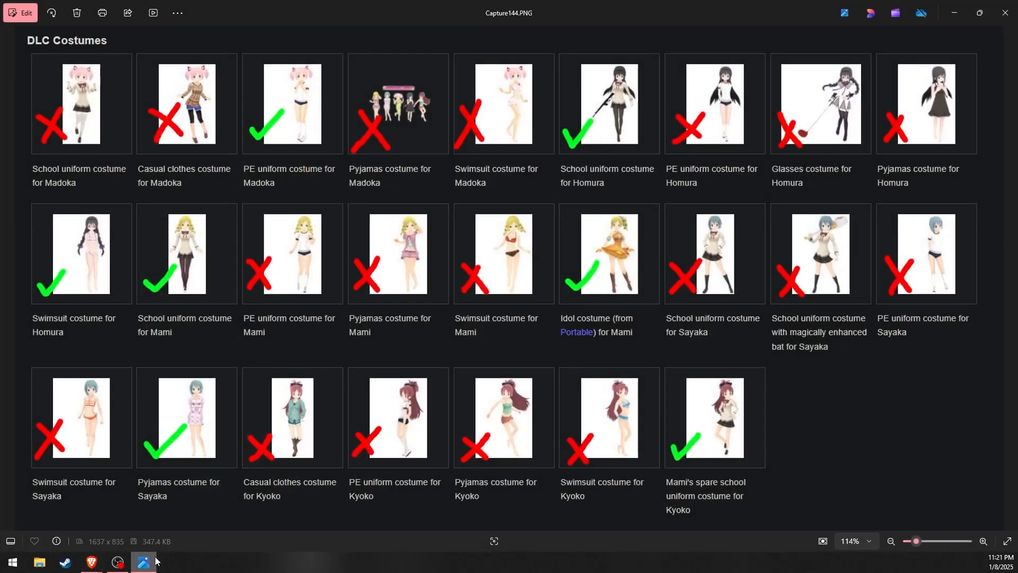
{"action": "mouse_move", "coordinate": [885, 423]}
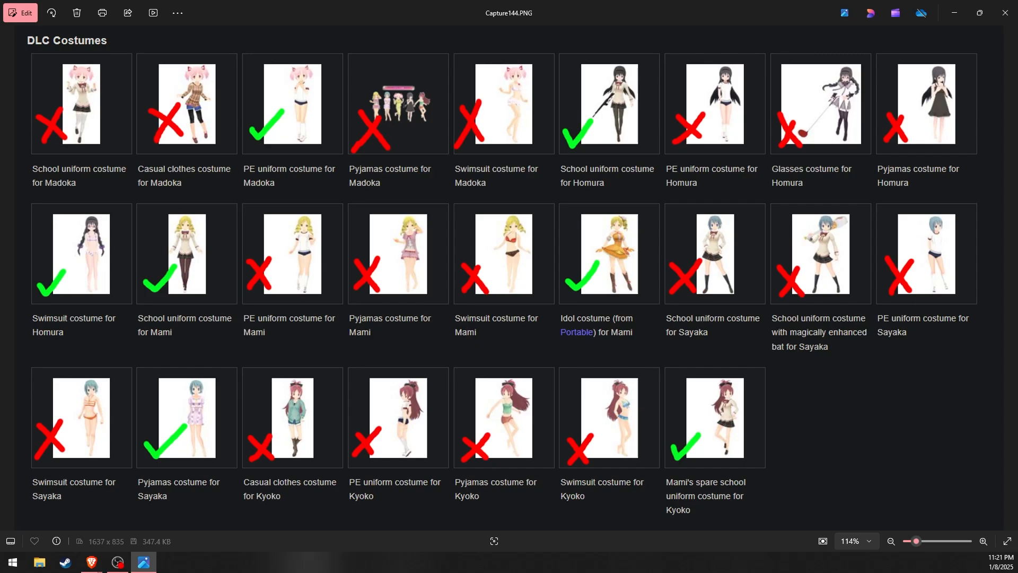
{"action": "mouse_move", "coordinate": [913, 167]}
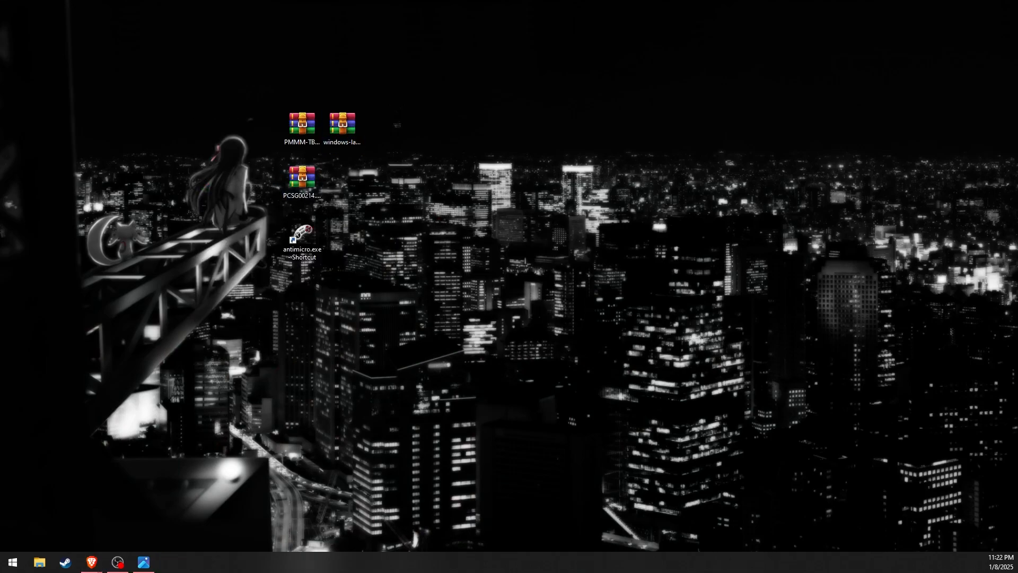
Extract the Vita3K build archive onto the desktop and open the Vita3K folder.
{"action": "right_click", "coordinate": [342, 184]}
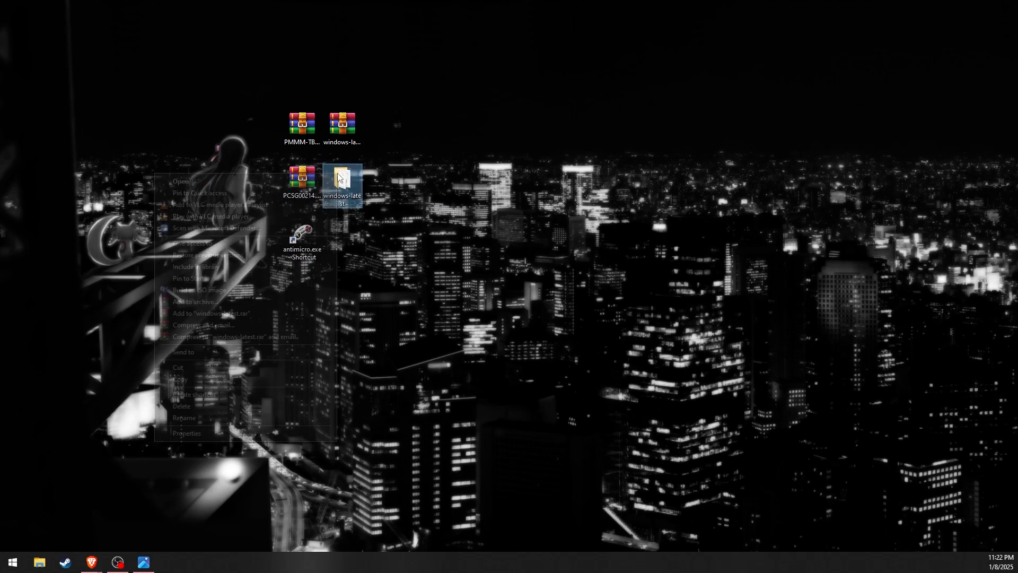
{"action": "left_click", "coordinate": [185, 417]}
{"action": "type", "text": "Vita3k"}
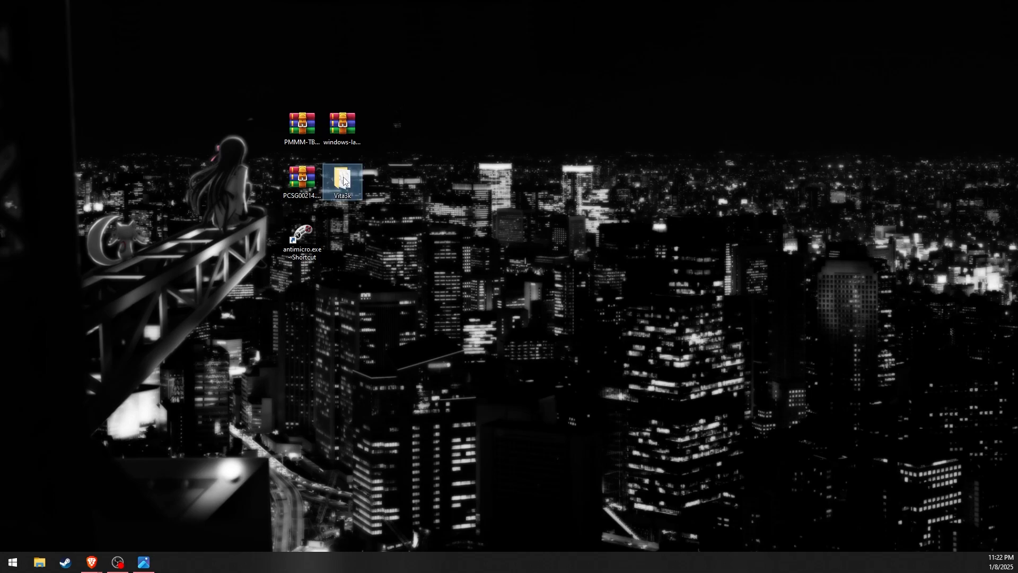
{"action": "double_click", "coordinate": [342, 179]}
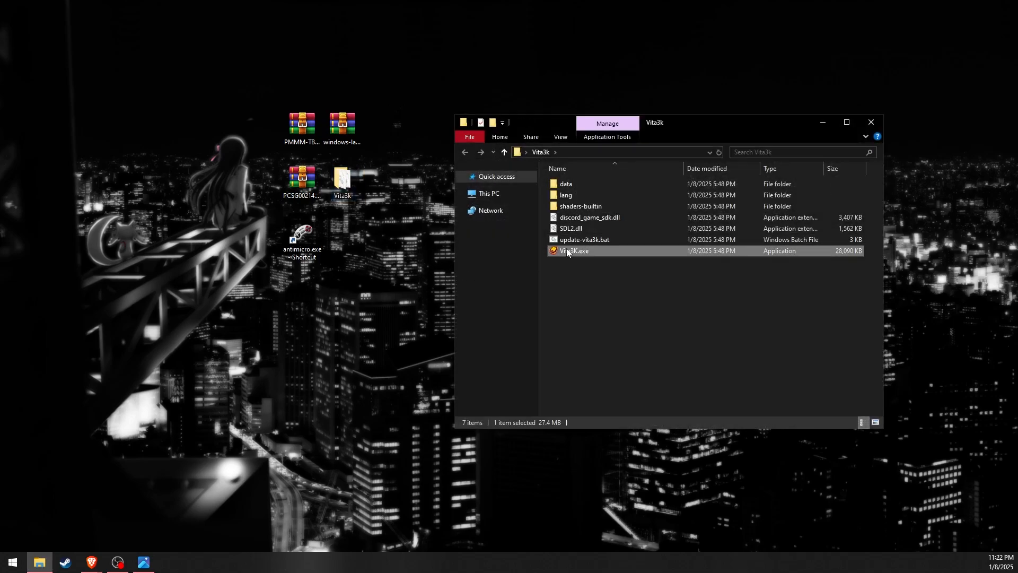
Launch Vita3K.exe and accept English (United States) and the default pref path.
{"action": "double_click", "coordinate": [573, 251]}
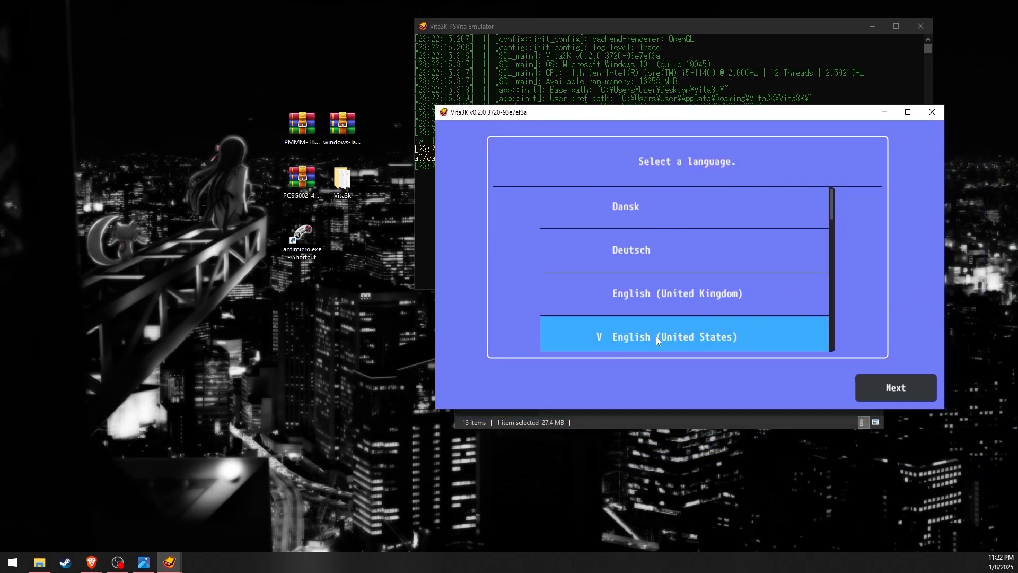
{"action": "left_click", "coordinate": [895, 388]}
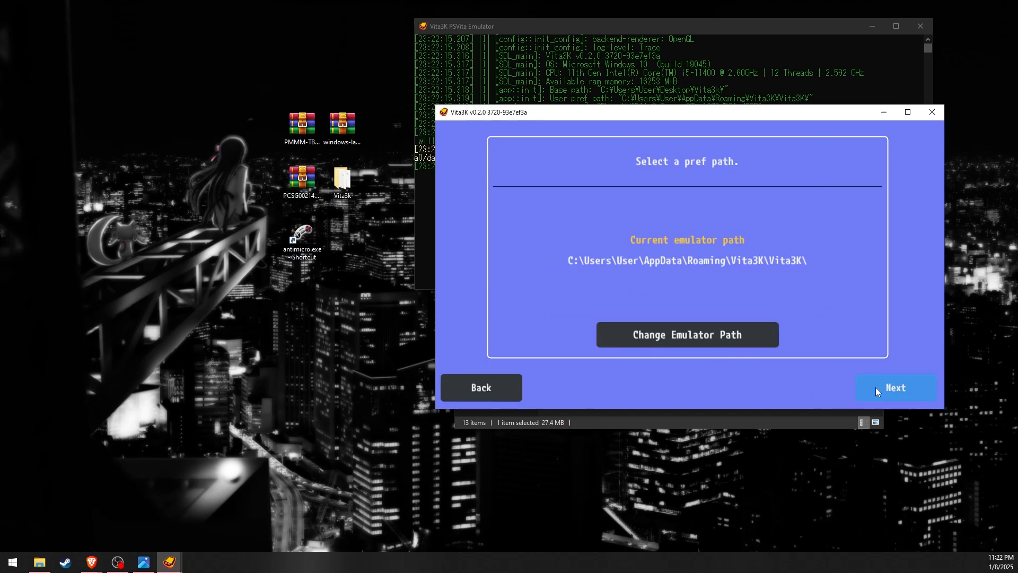
{"action": "mouse_move", "coordinate": [686, 334]}
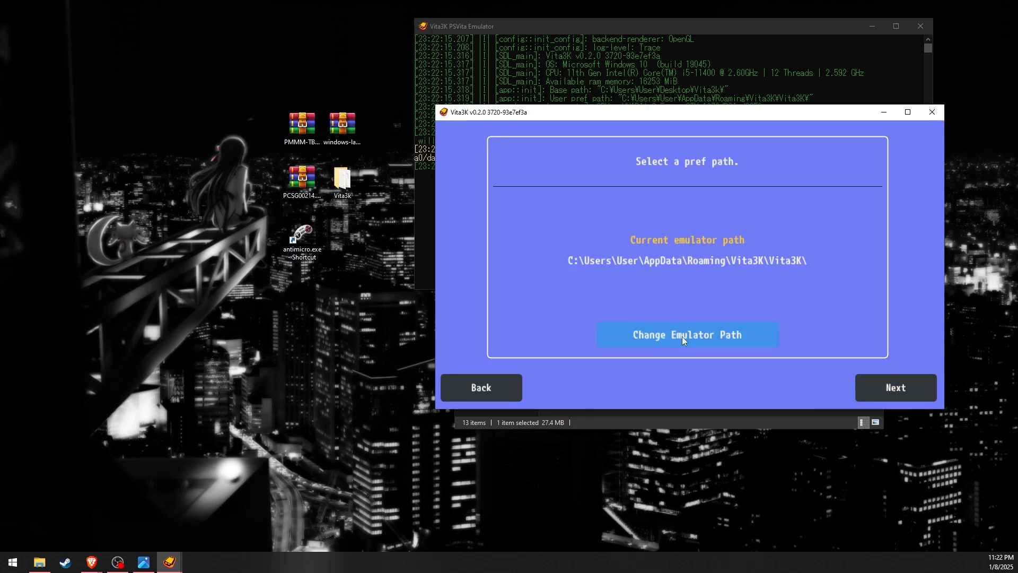
{"action": "left_click", "coordinate": [895, 387]}
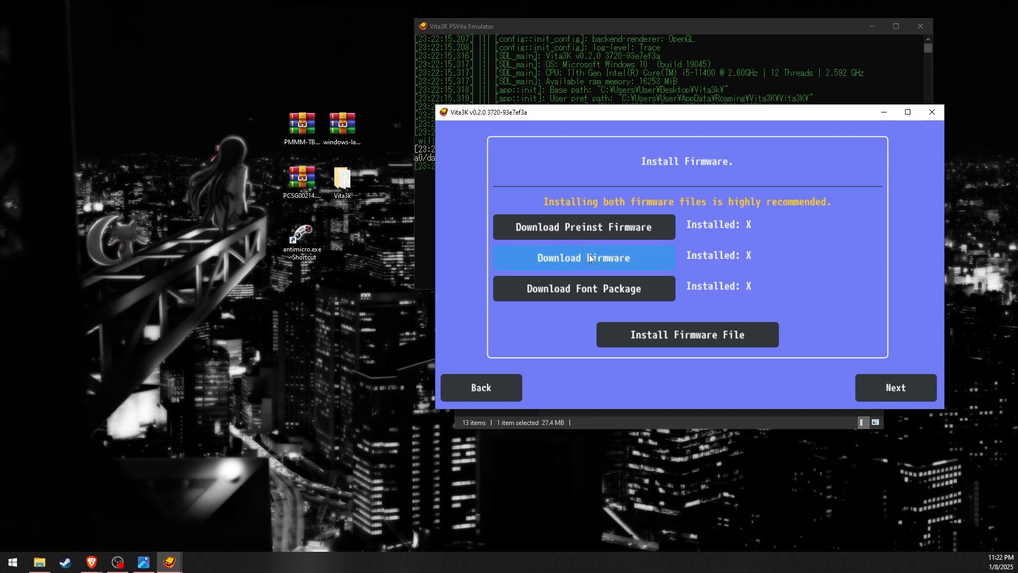
{"action": "mouse_move", "coordinate": [686, 335]}
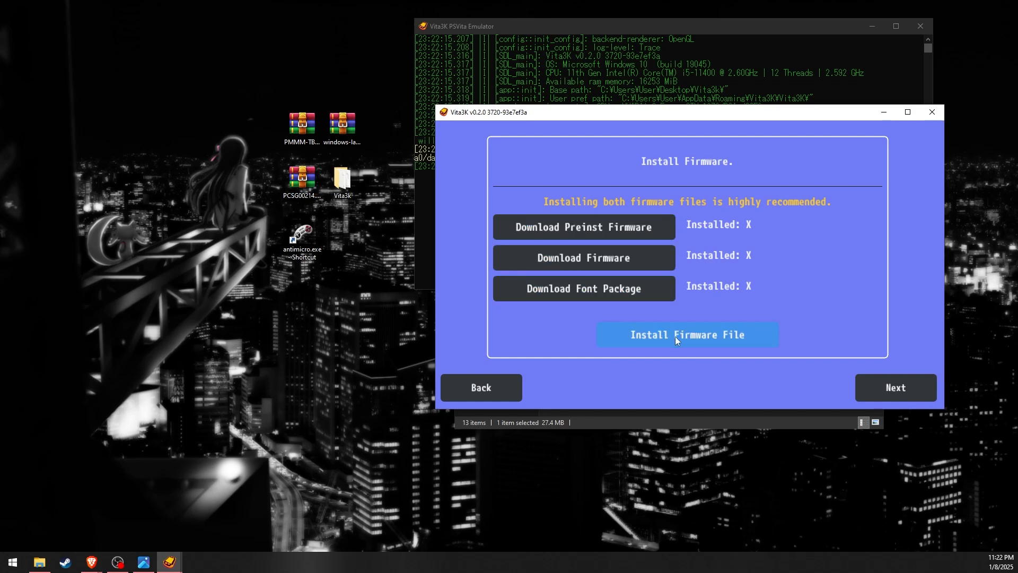
Install the PSVUPDAT (1).PUP firmware file and dismiss the success messages.
{"action": "left_click", "coordinate": [686, 335]}
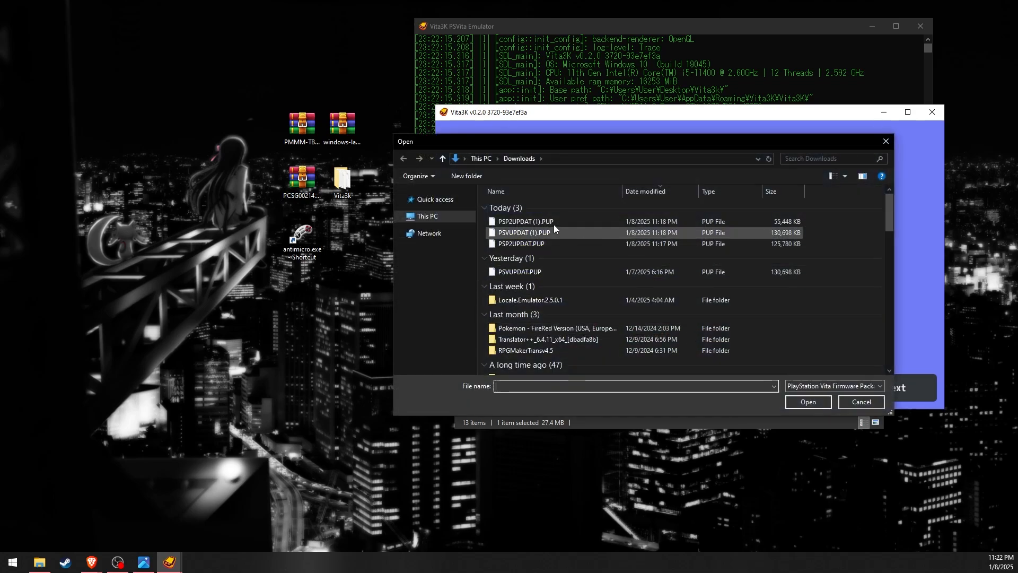
{"action": "left_click", "coordinate": [806, 401]}
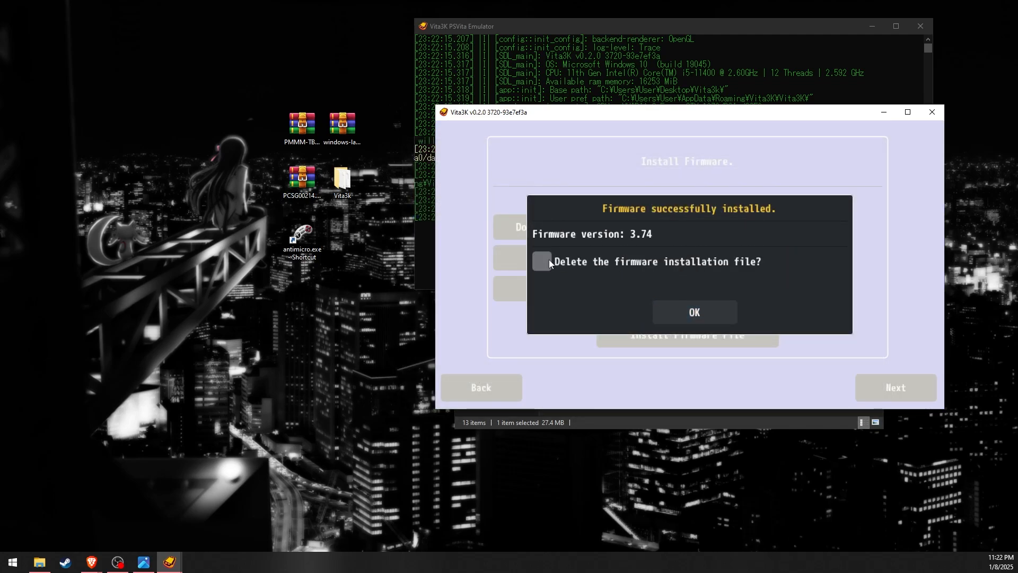
{"action": "left_click", "coordinate": [694, 312]}
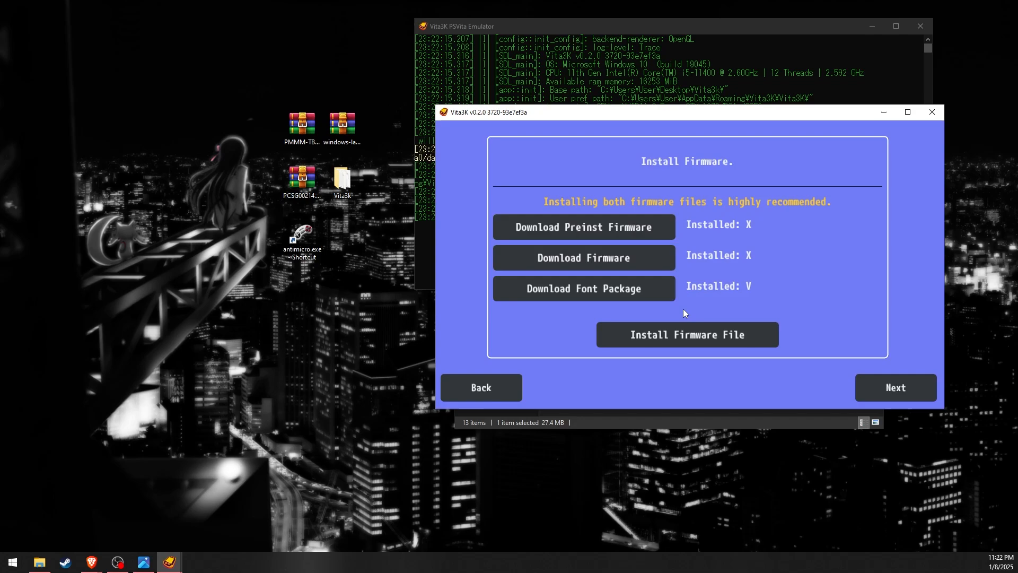
{"action": "mouse_move", "coordinate": [669, 317]}
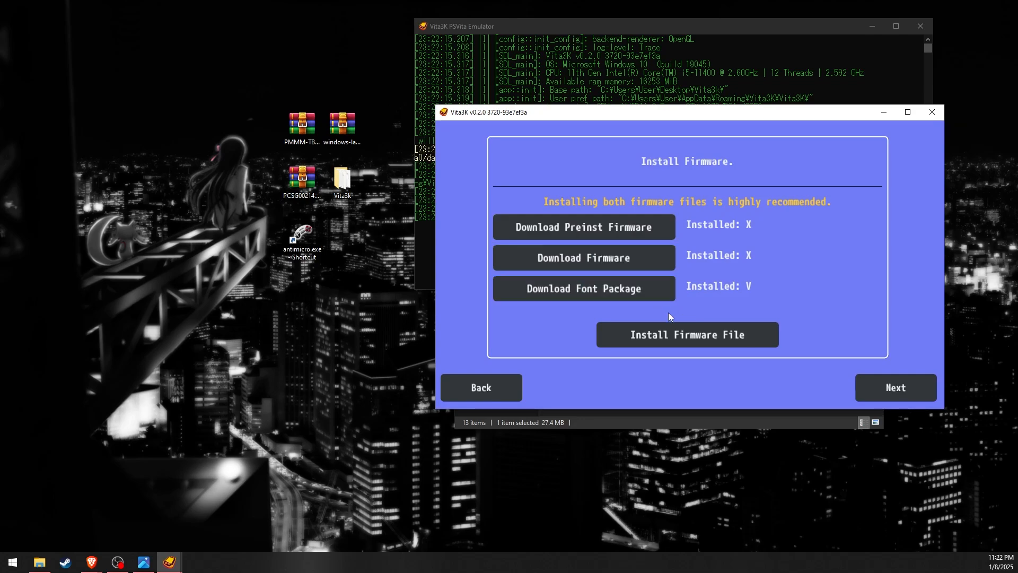
{"action": "left_click", "coordinate": [686, 335]}
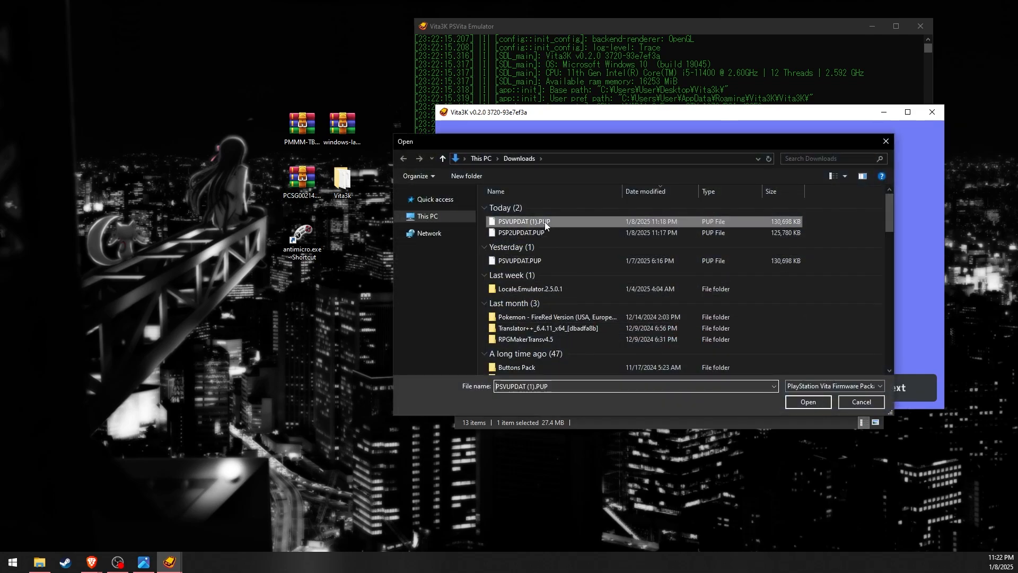
{"action": "left_click", "coordinate": [806, 402]}
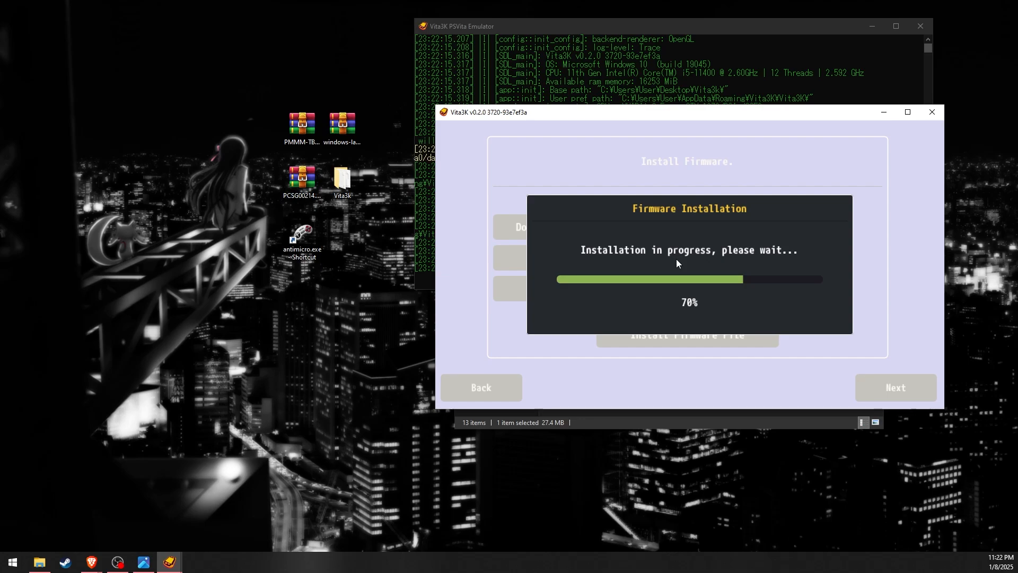
{"action": "mouse_move", "coordinate": [677, 275]}
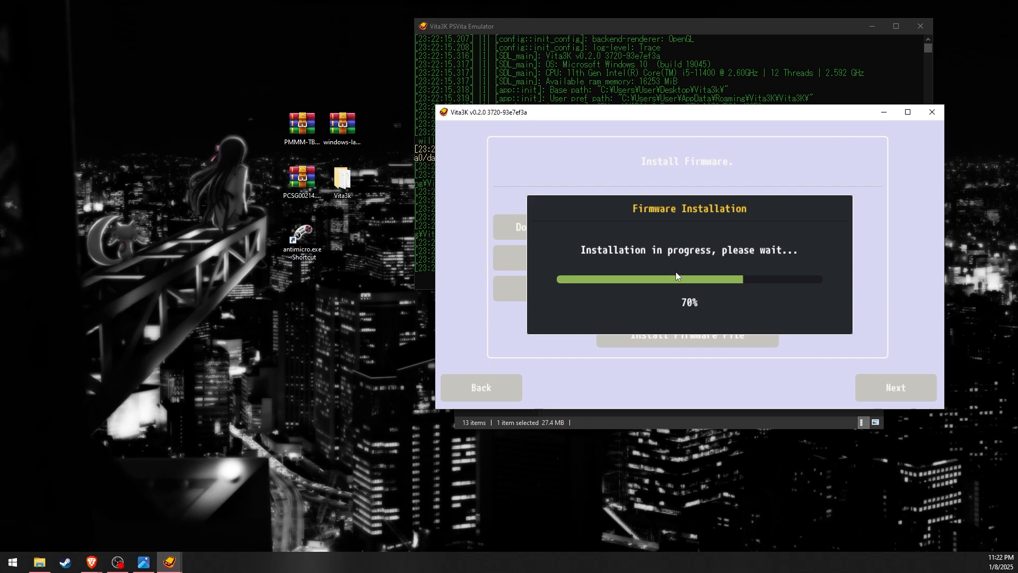
{"action": "mouse_move", "coordinate": [701, 323]}
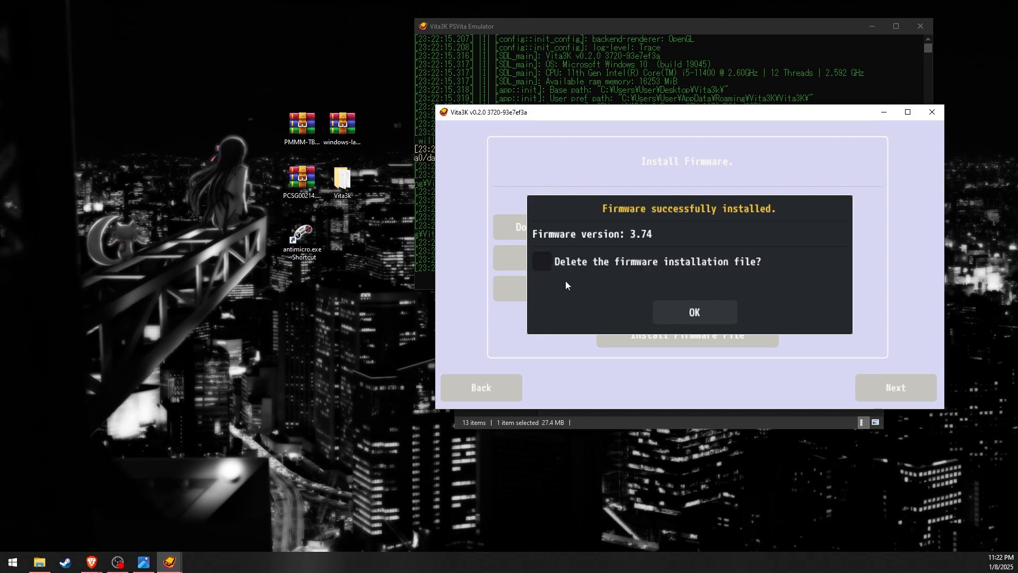
{"action": "left_click", "coordinate": [693, 312]}
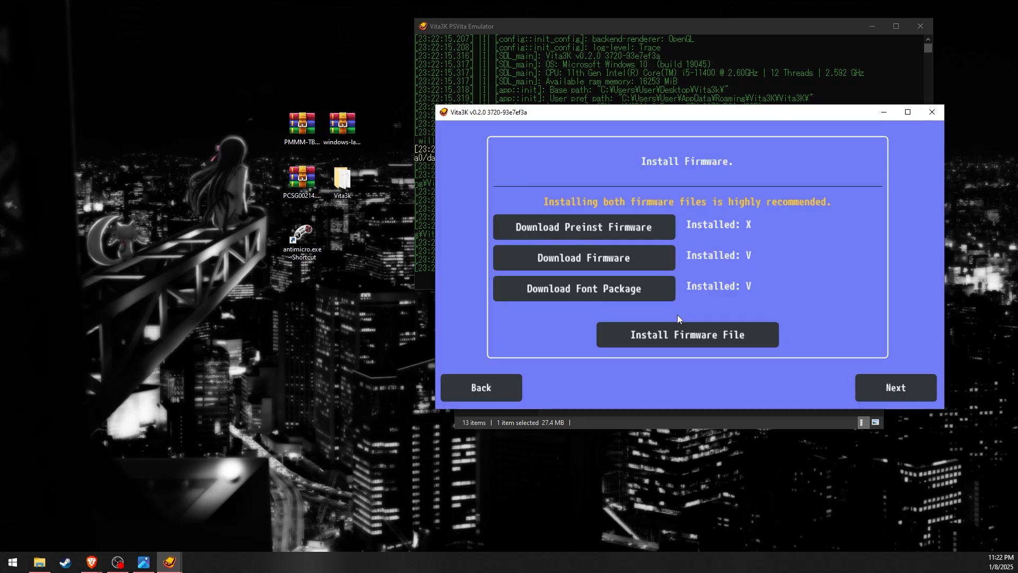
Install the PSP2UPDAT.PUP firmware file and dismiss its success message.
{"action": "left_click", "coordinate": [686, 334]}
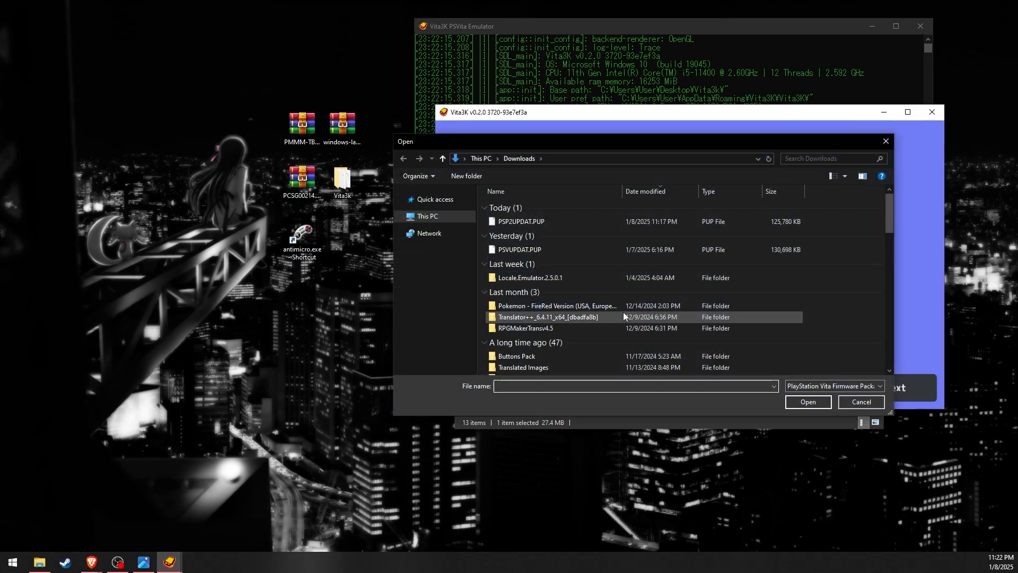
{"action": "left_click", "coordinate": [807, 402]}
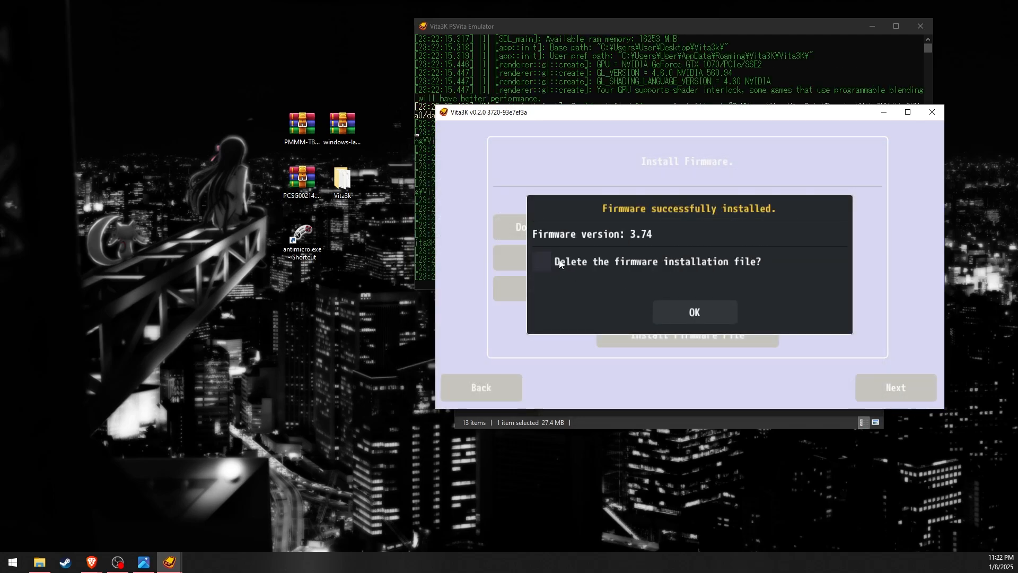
{"action": "left_click", "coordinate": [693, 312]}
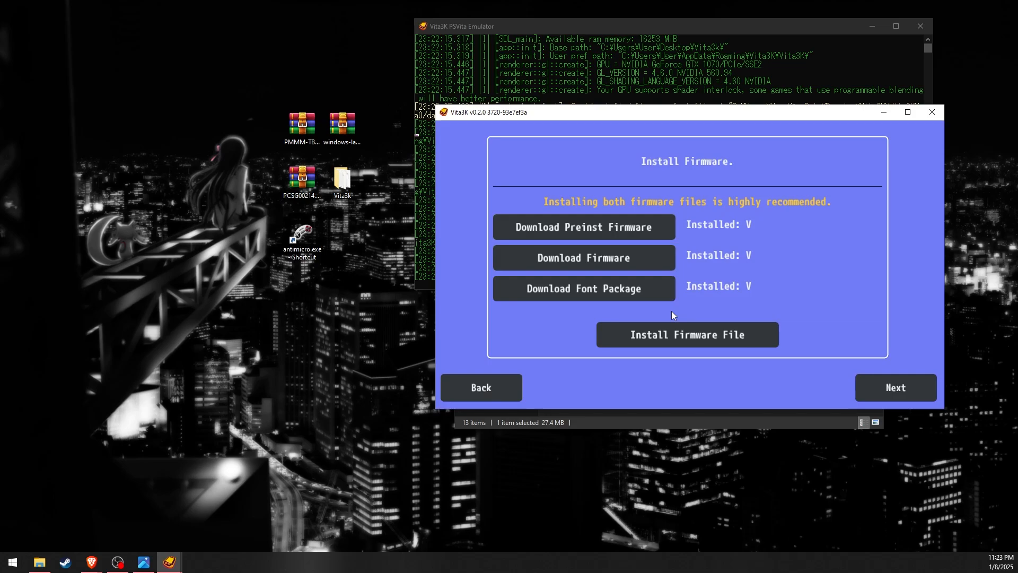
{"action": "mouse_move", "coordinate": [755, 293]}
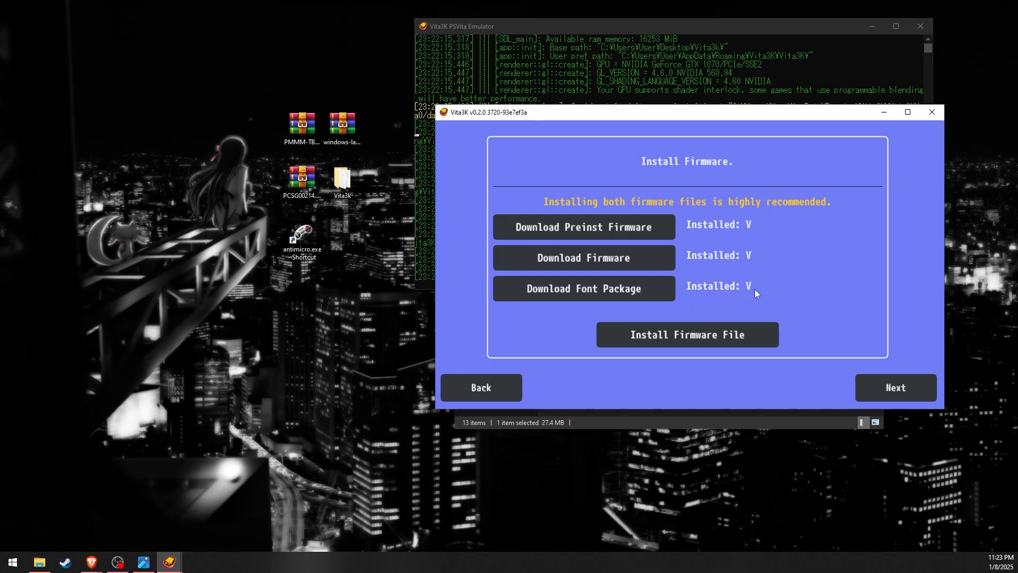
Finish Vita3K's initial setup past the firmware and interface settings pages.
{"action": "left_click", "coordinate": [894, 387]}
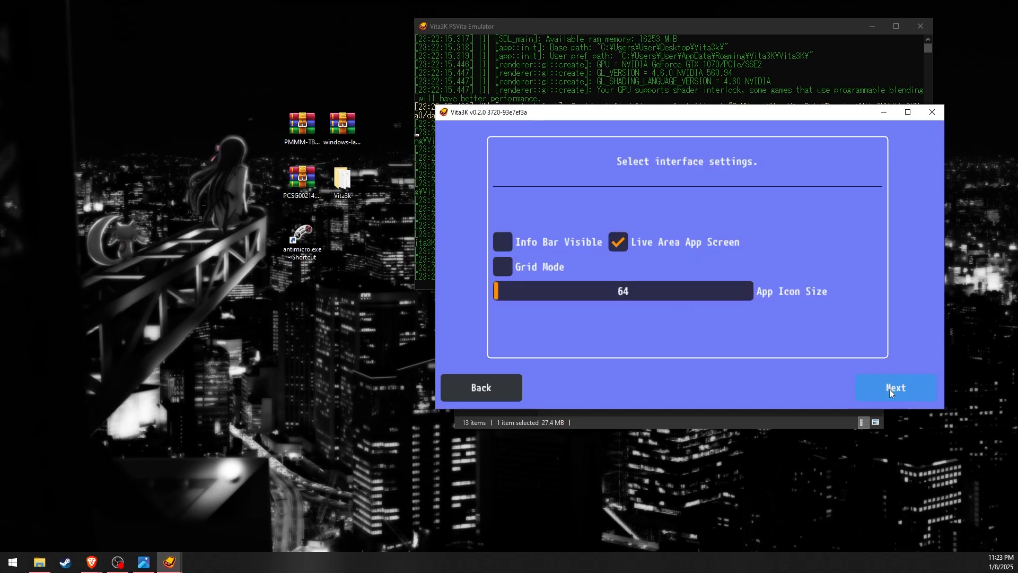
{"action": "left_click", "coordinate": [894, 388]}
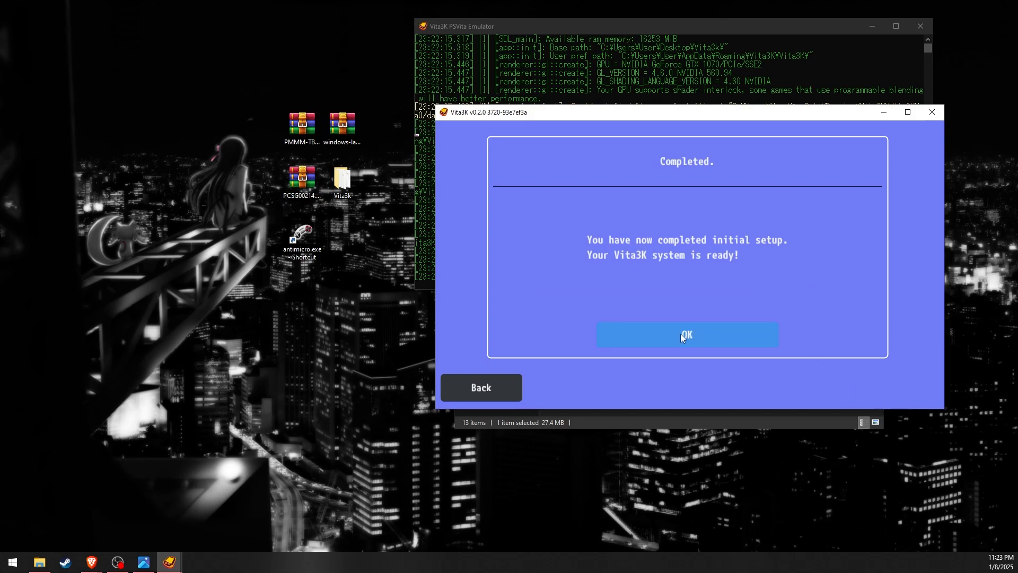
{"action": "left_click", "coordinate": [686, 335]}
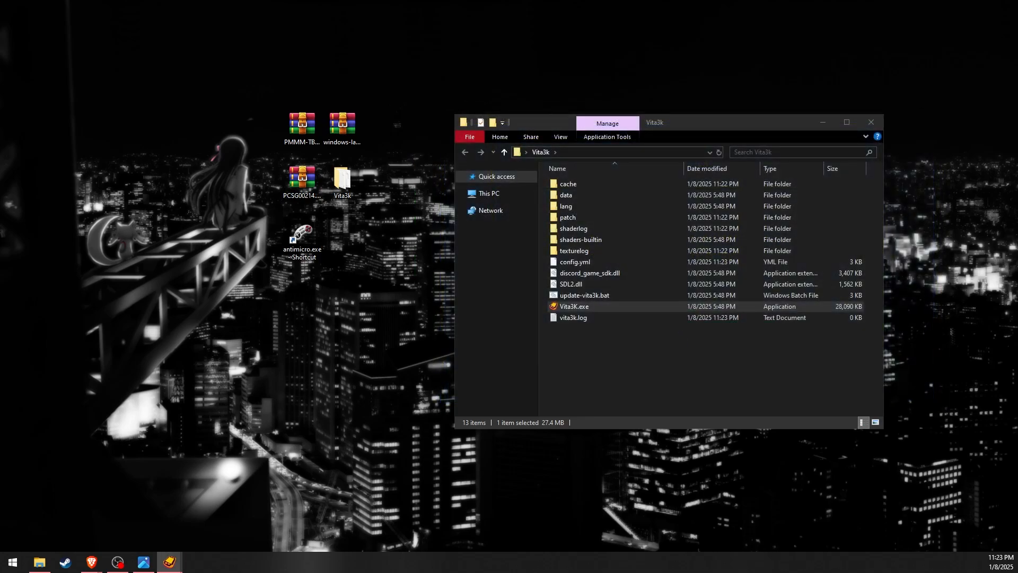
Relaunch Vita3K, turn off Show next time on the welcome screen, and create User1.
{"action": "double_click", "coordinate": [573, 306]}
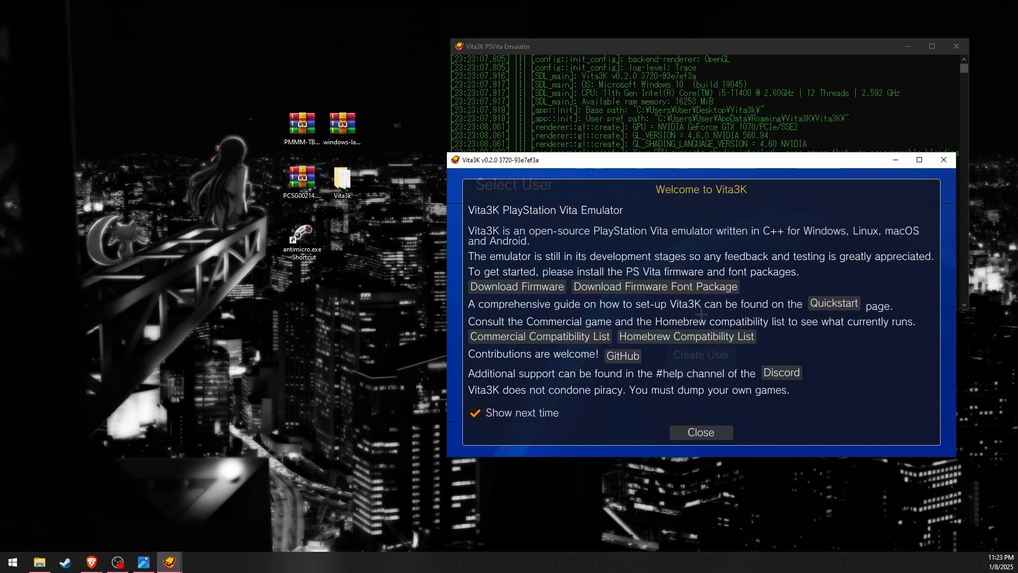
{"action": "left_click", "coordinate": [475, 412]}
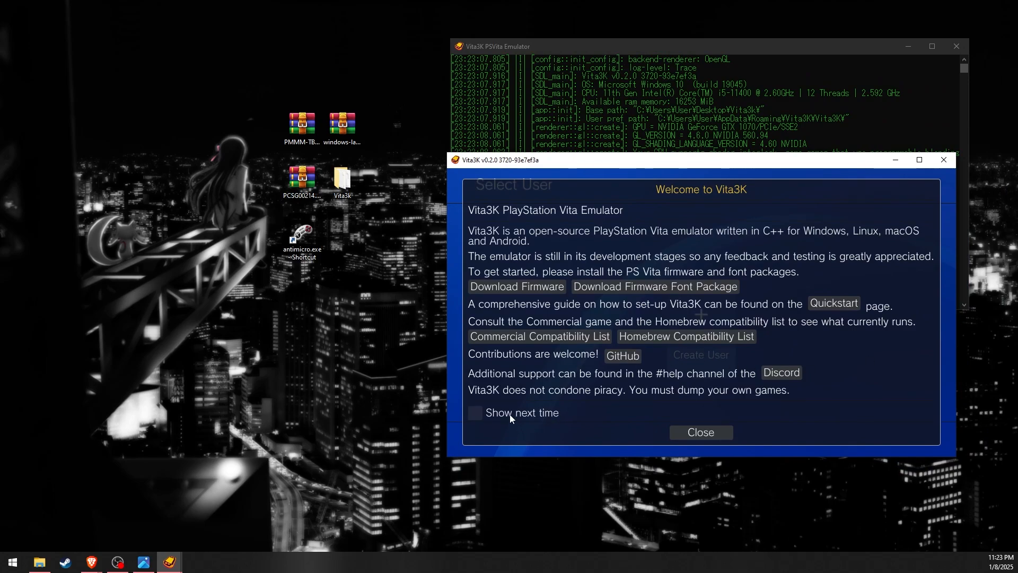
{"action": "left_click", "coordinate": [700, 432]}
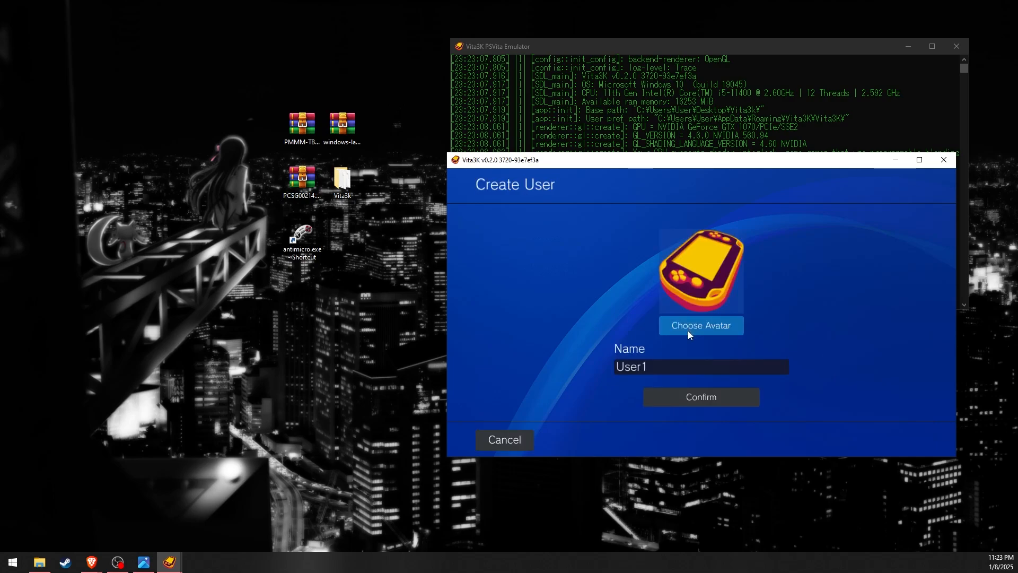
{"action": "left_click", "coordinate": [700, 396]}
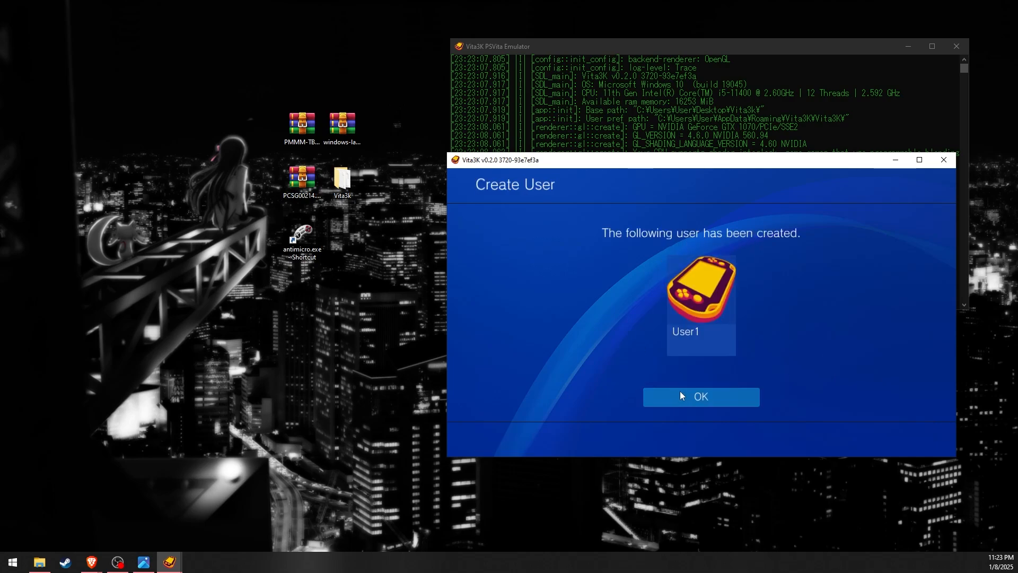
{"action": "left_click", "coordinate": [700, 397]}
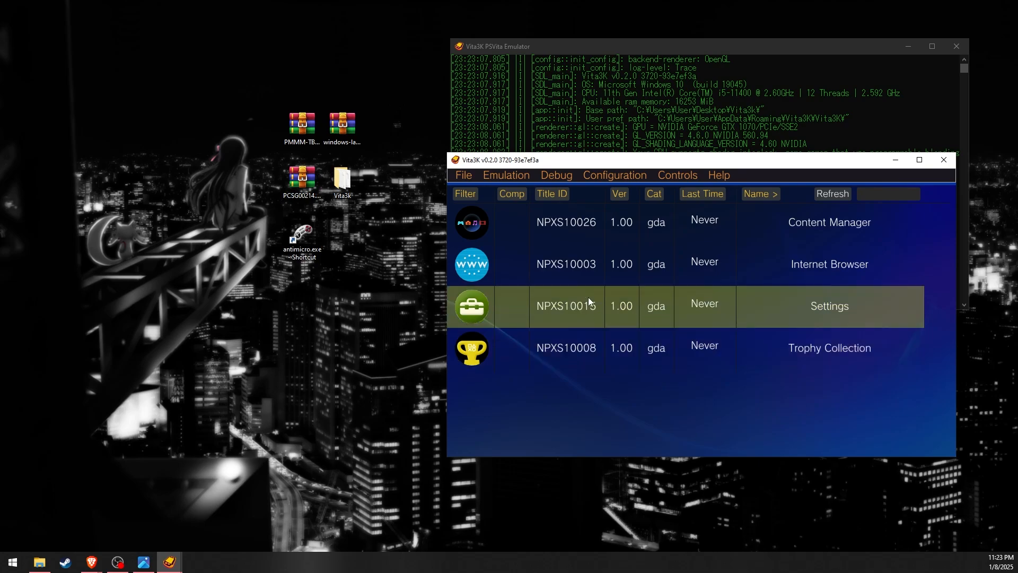
Install the PCSG00214 archive via Install .zip, .vpk and select the game in the app list.
{"action": "left_click", "coordinate": [463, 175]}
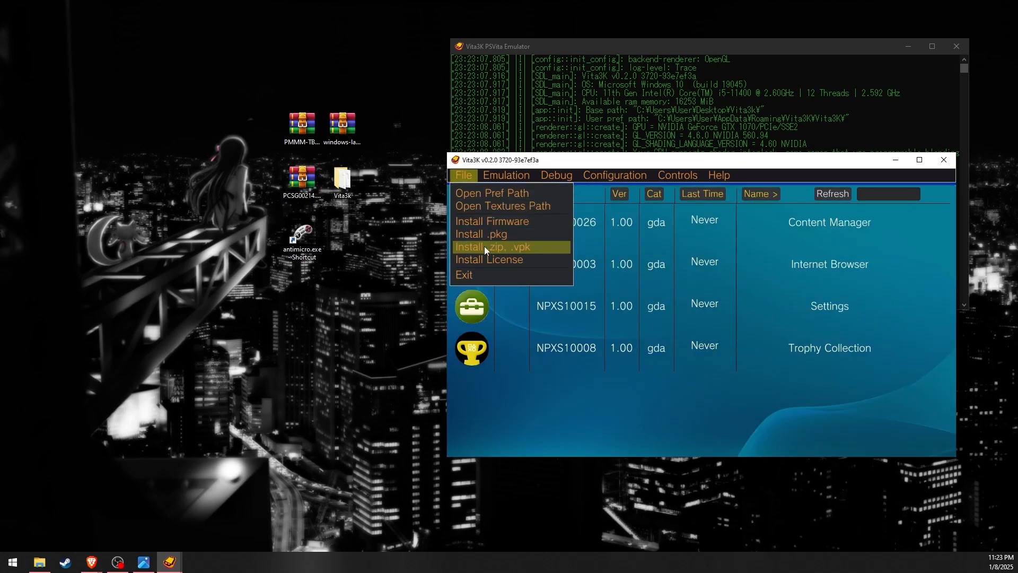
{"action": "mouse_move", "coordinate": [546, 405]}
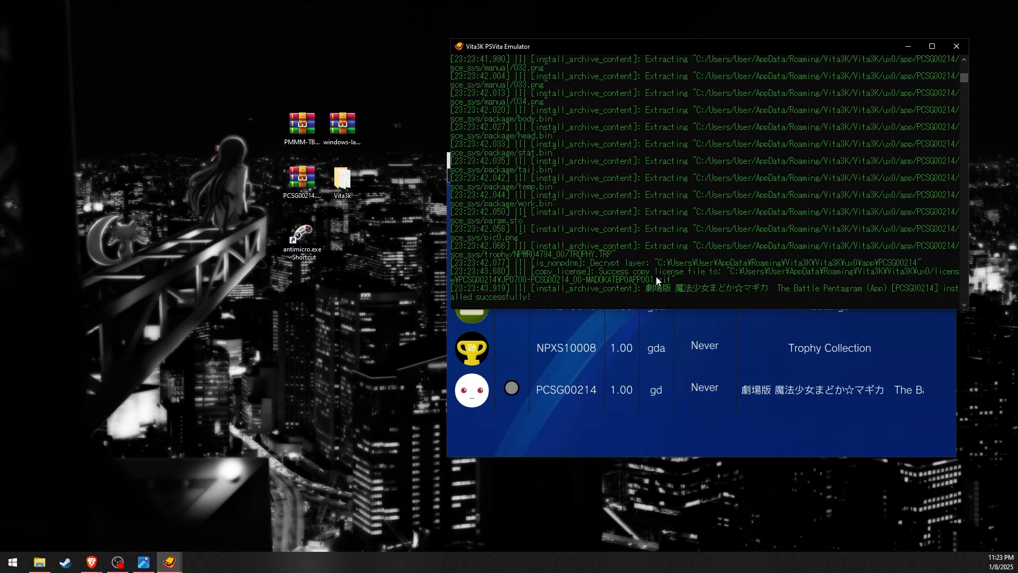
{"action": "left_click", "coordinate": [832, 194]}
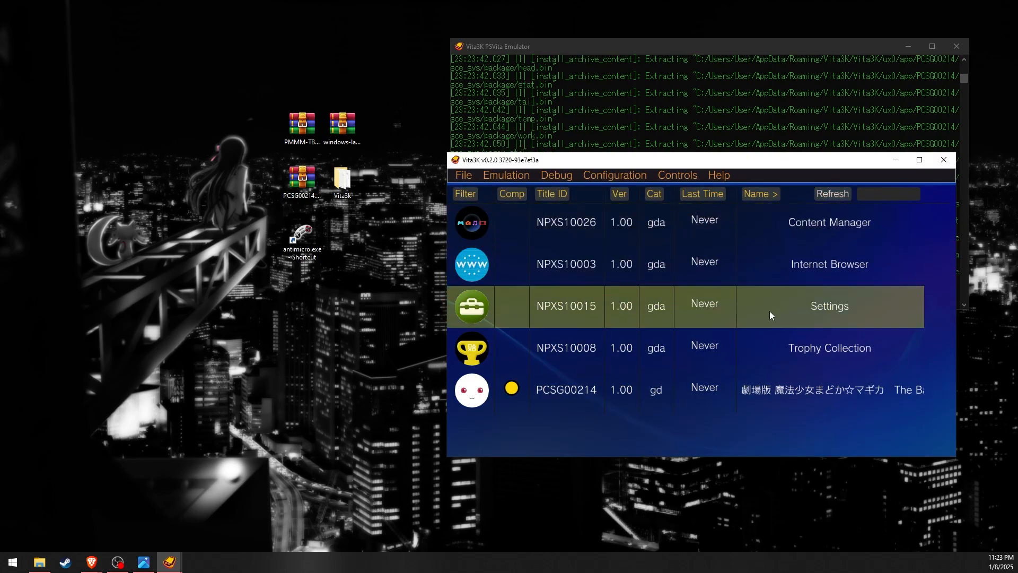
{"action": "left_click", "coordinate": [565, 390]}
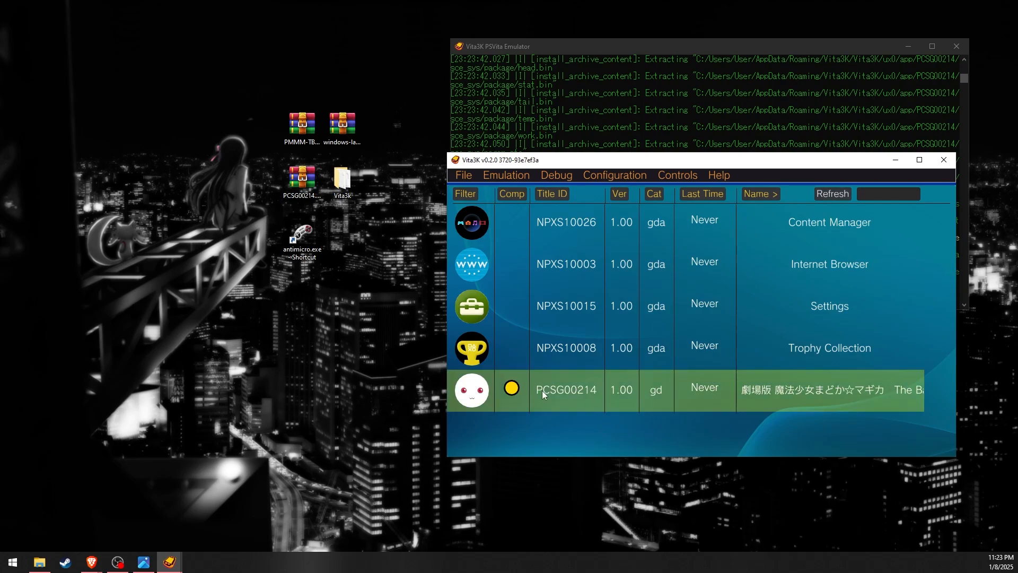
Copy the PCSG00214.rar patch files into the game's Application folder, replacing existing files.
{"action": "right_click", "coordinate": [566, 389]}
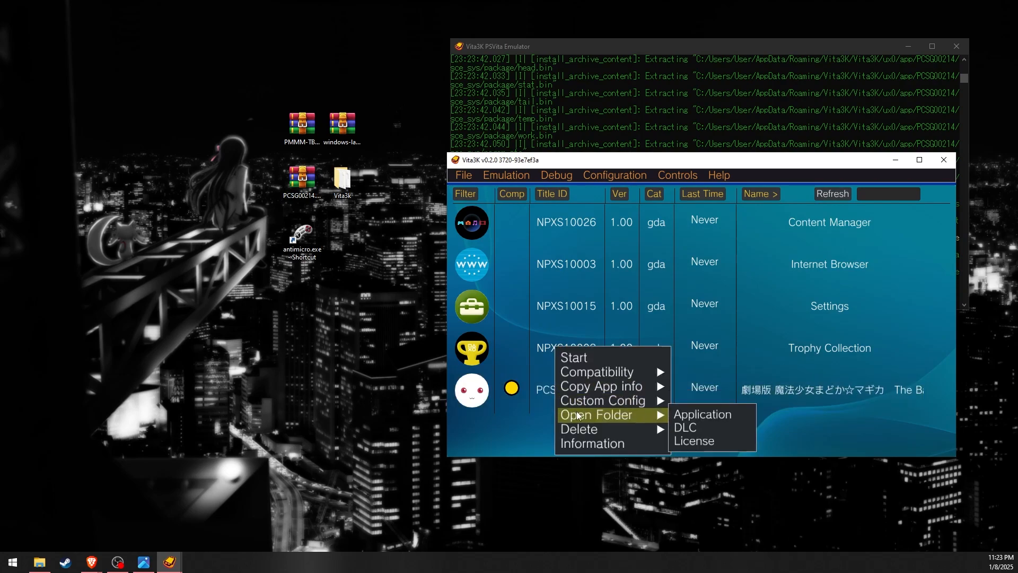
{"action": "left_click", "coordinate": [702, 414]}
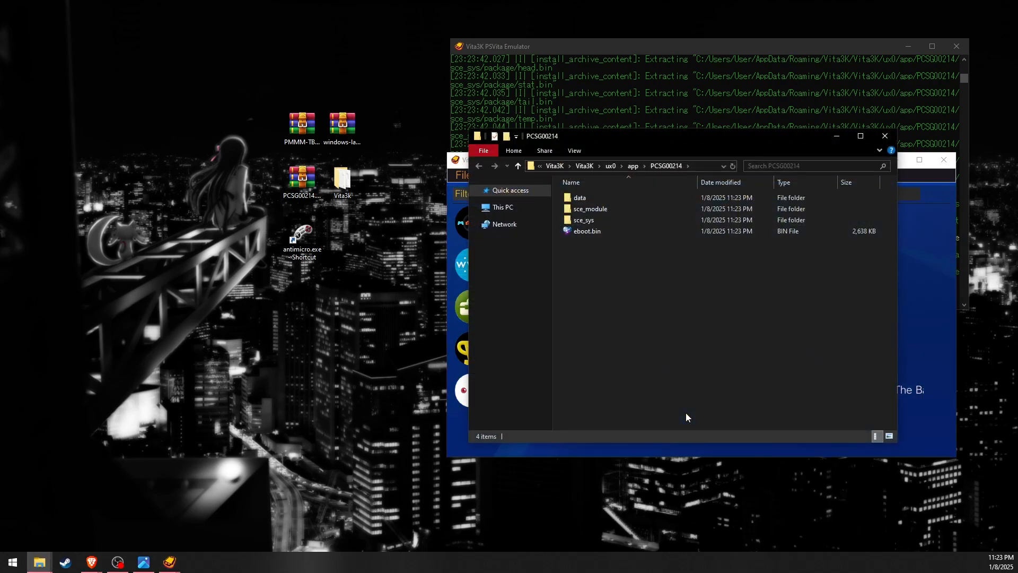
{"action": "mouse_move", "coordinate": [337, 210]}
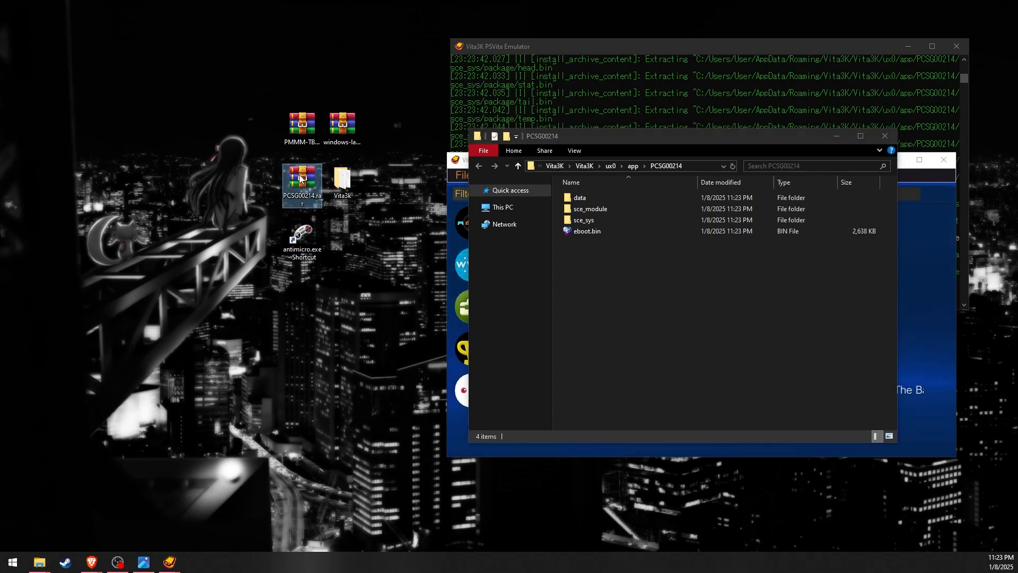
{"action": "double_click", "coordinate": [302, 180]}
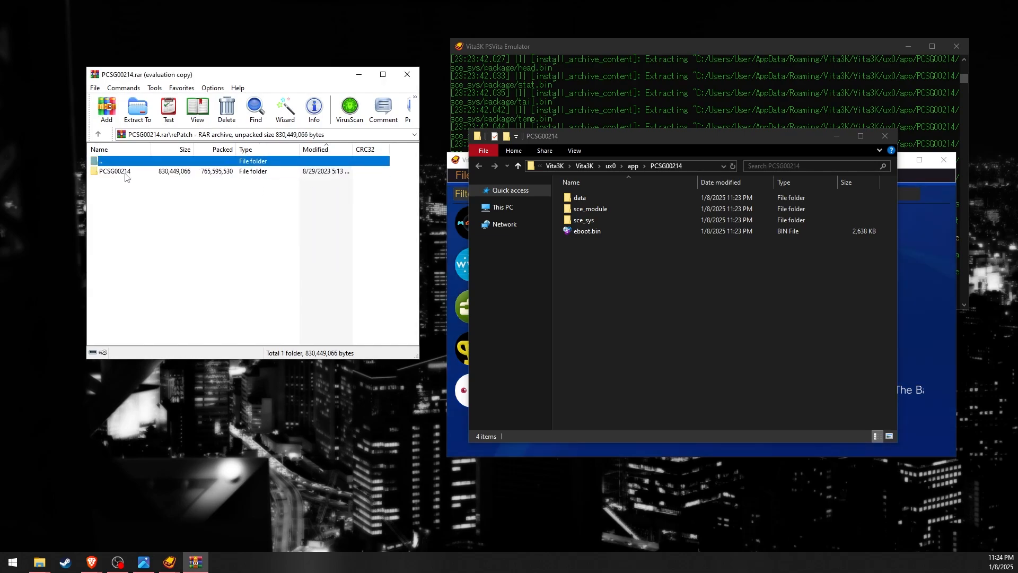
{"action": "double_click", "coordinate": [115, 171]}
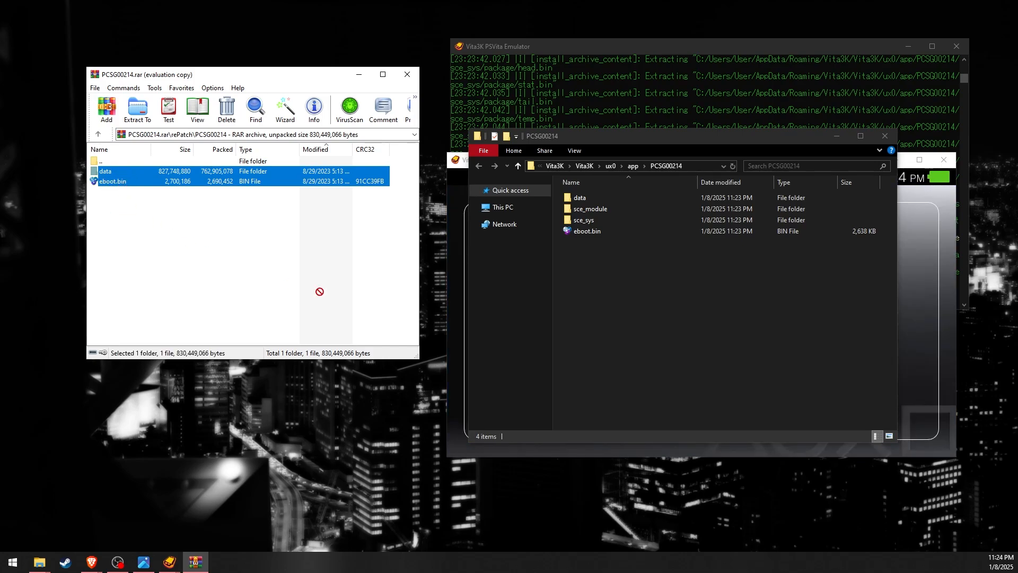
{"action": "left_click", "coordinate": [137, 107]}
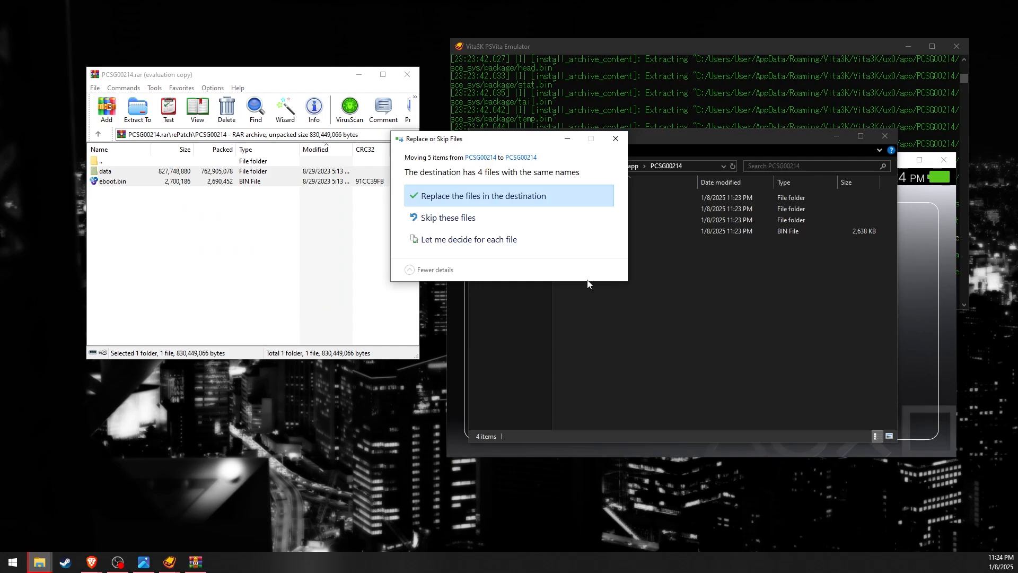
{"action": "left_click", "coordinate": [484, 195]}
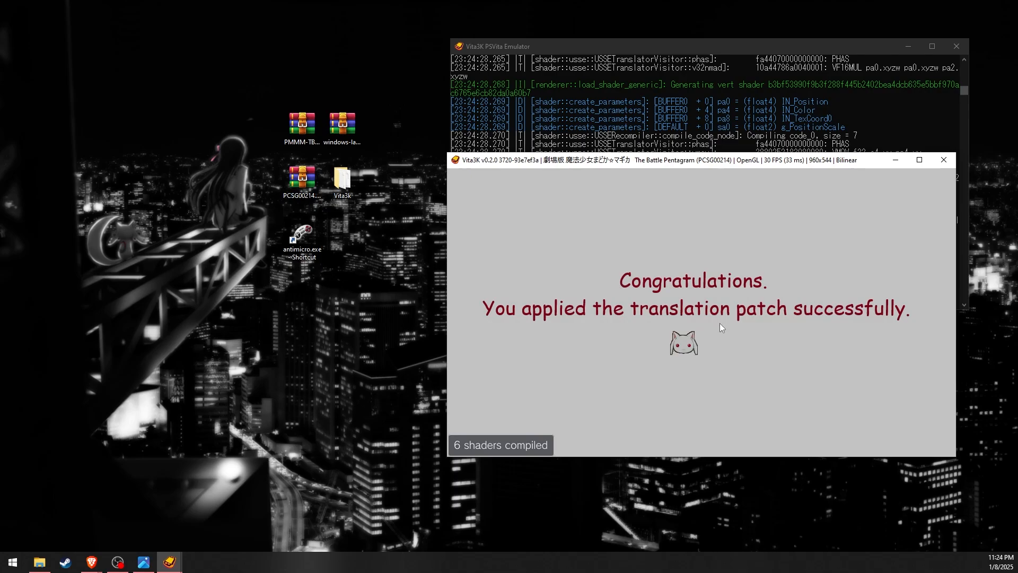
{"action": "mouse_move", "coordinate": [731, 362]}
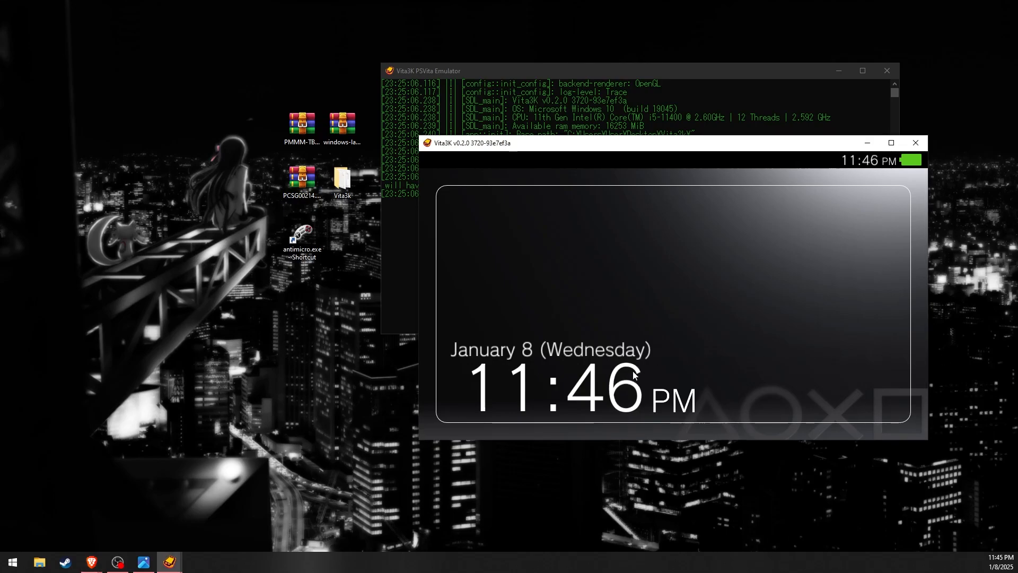
In Configuration > Settings > GPU, keep OpenGL as the backend renderer.
{"action": "left_click", "coordinate": [585, 158]}
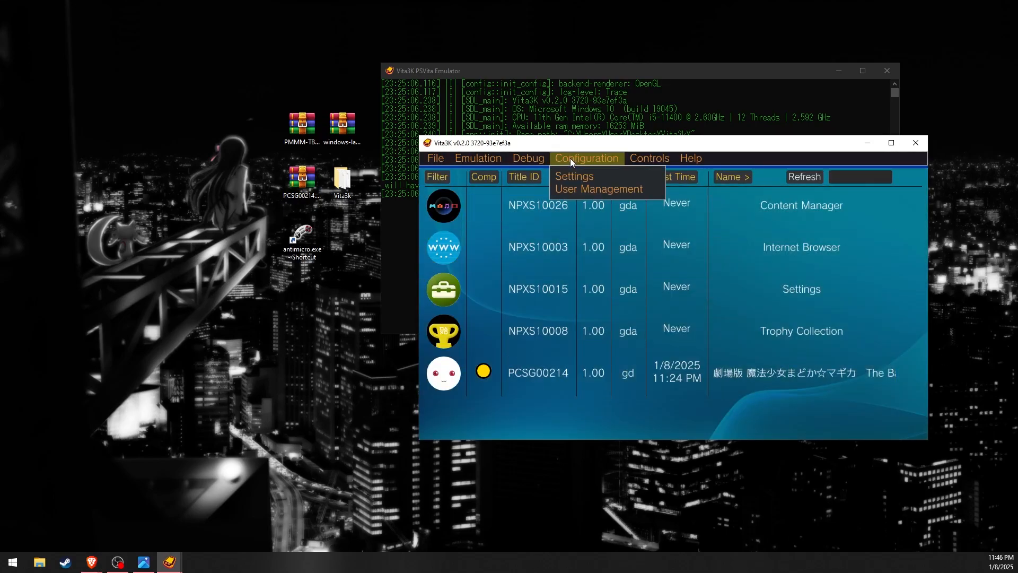
{"action": "left_click", "coordinate": [572, 176]}
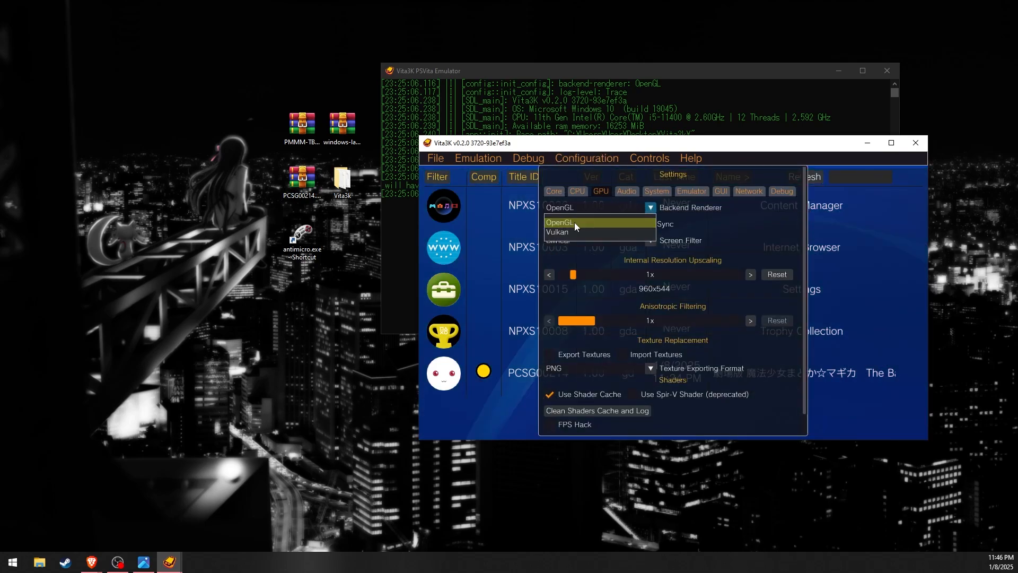
{"action": "mouse_move", "coordinate": [634, 206]}
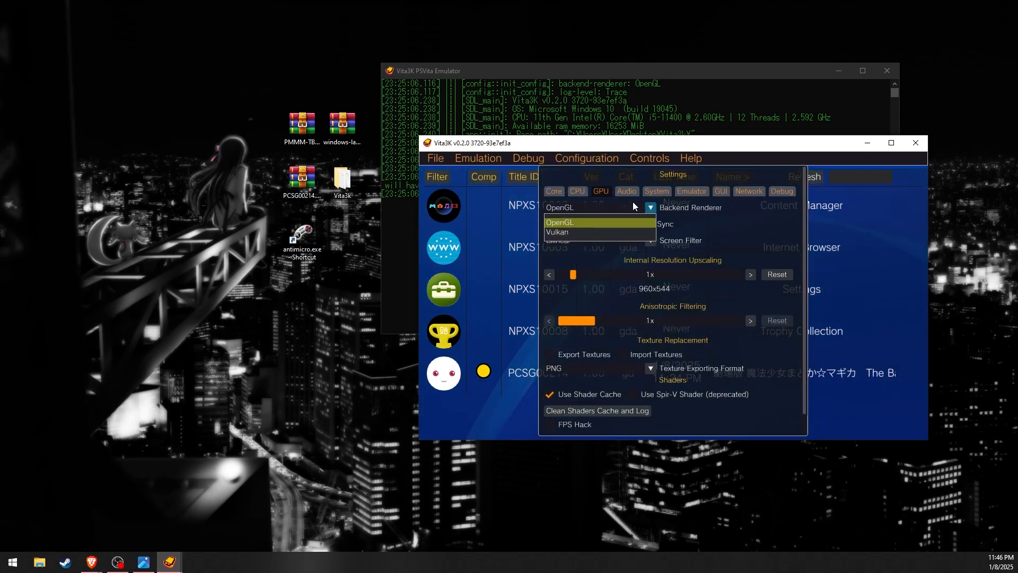
{"action": "left_click", "coordinate": [557, 222]}
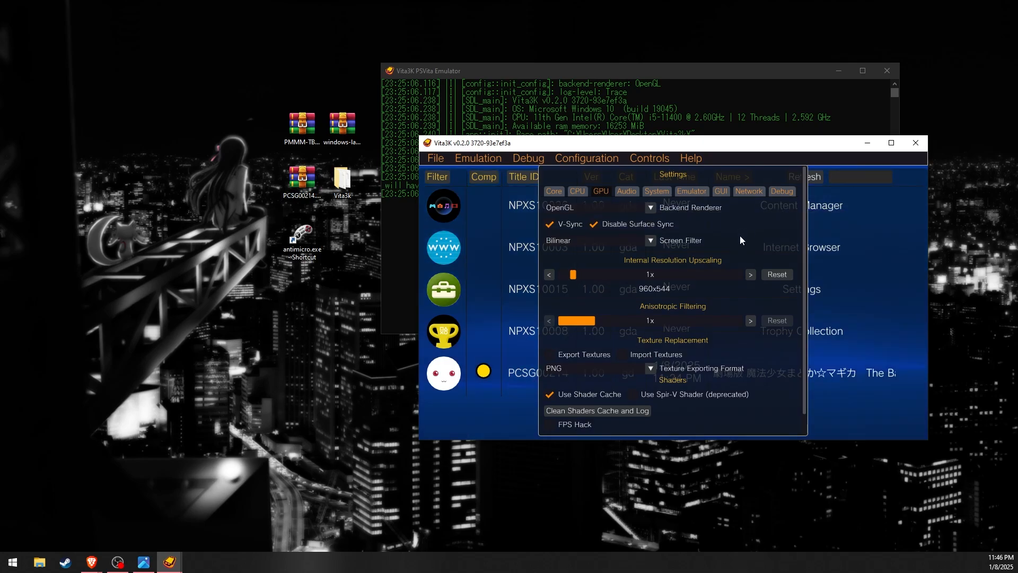
{"action": "mouse_move", "coordinate": [650, 207]}
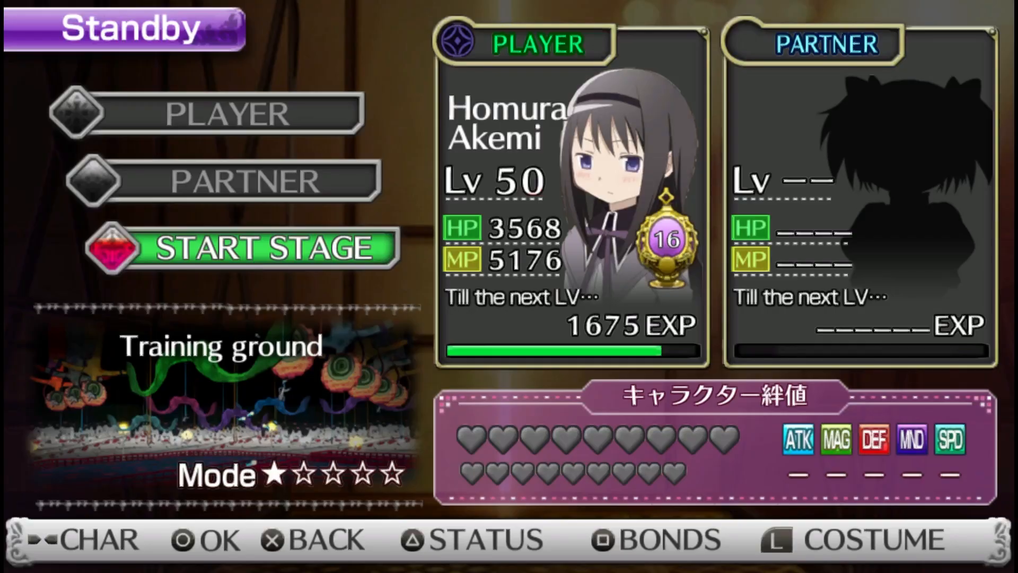
Exit the game and set the GPU Backend Renderer to Vulkan.
{"action": "left_click", "coordinate": [260, 247]}
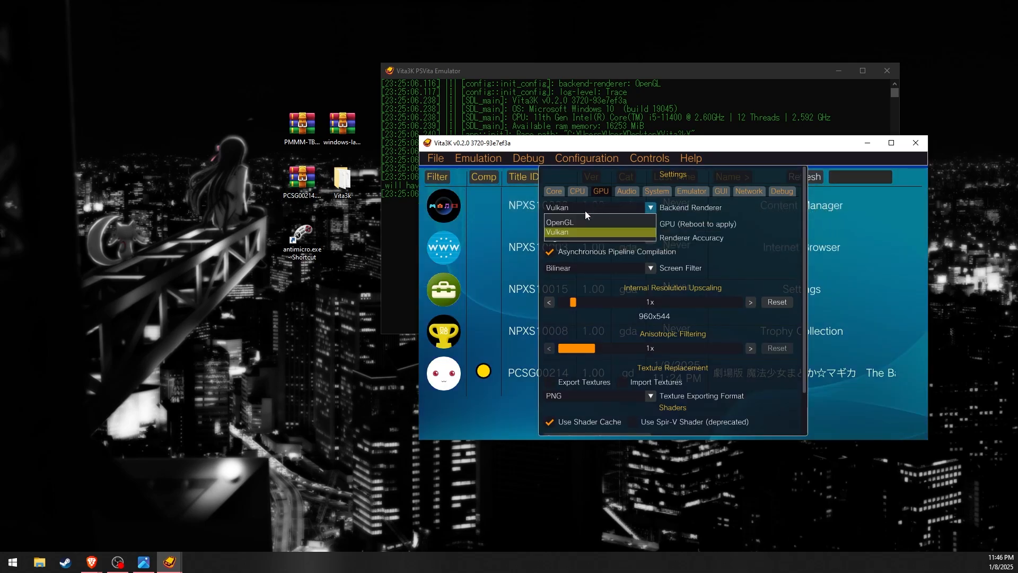
Pick OpenGL again in the GPU tab's Backend Renderer dropdown.
{"action": "left_click", "coordinate": [558, 222]}
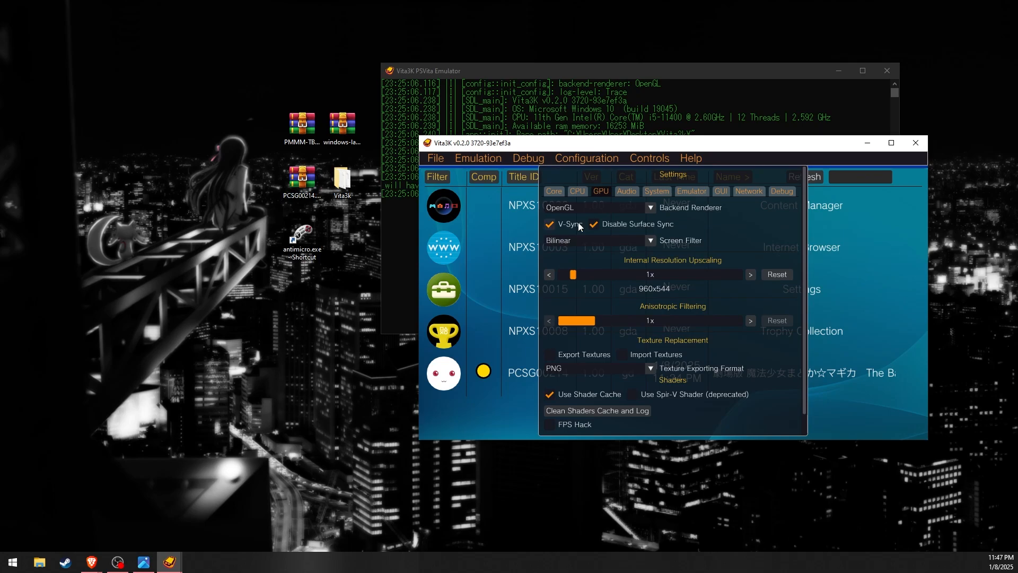
{"action": "mouse_move", "coordinate": [764, 226]}
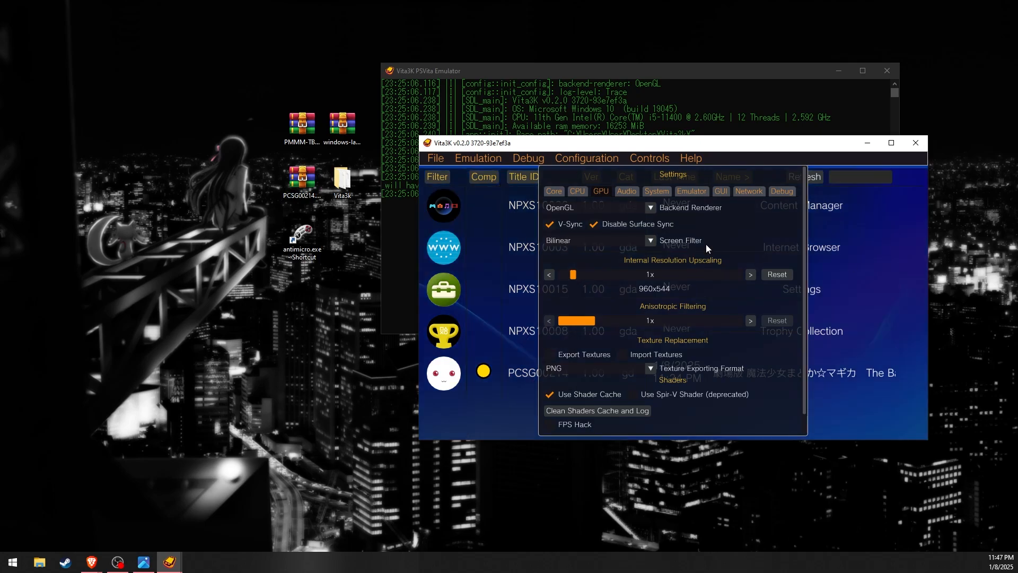
{"action": "mouse_move", "coordinate": [654, 255]}
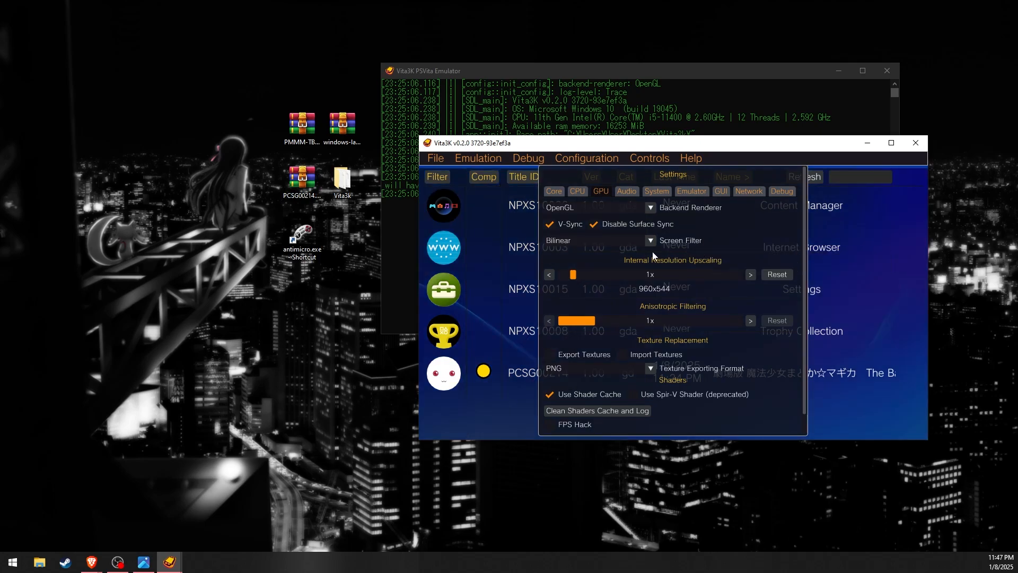
Set the GPU screen filter to FXAA, upscaling to 2x (1920x1088), anisotropic filtering 16x.
{"action": "left_click", "coordinate": [648, 240]}
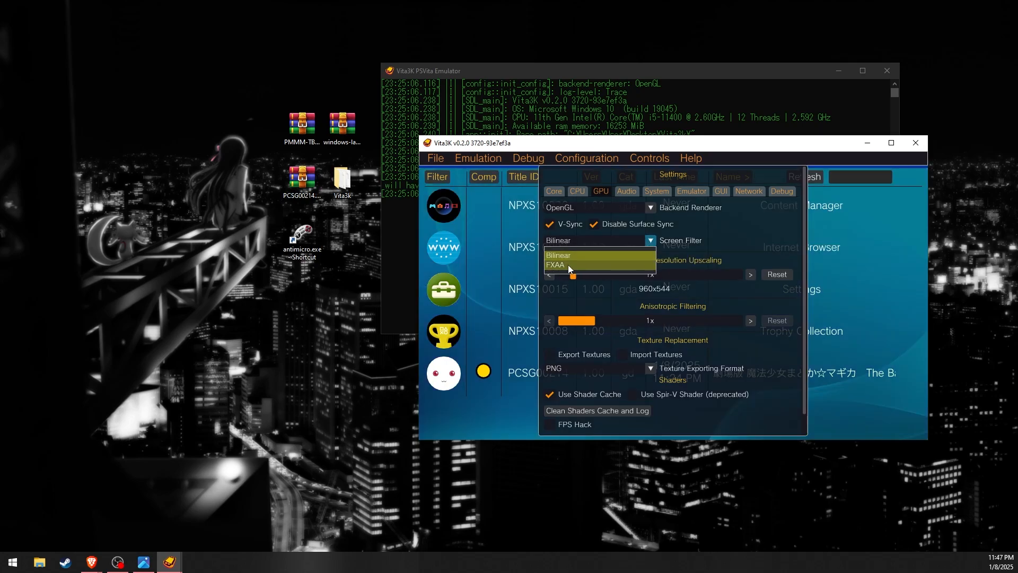
{"action": "left_click", "coordinate": [554, 264]}
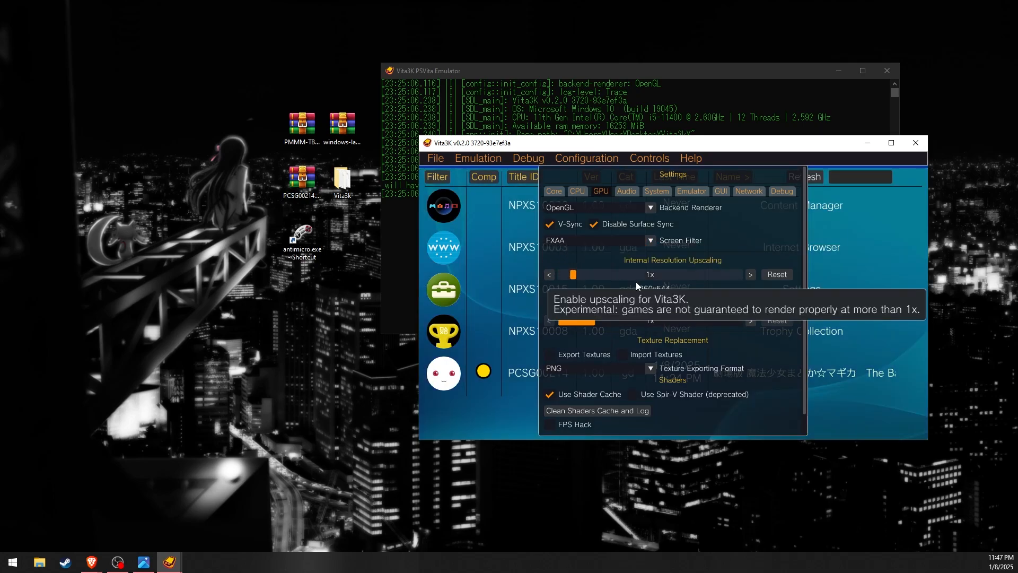
{"action": "left_click", "coordinate": [750, 274]}
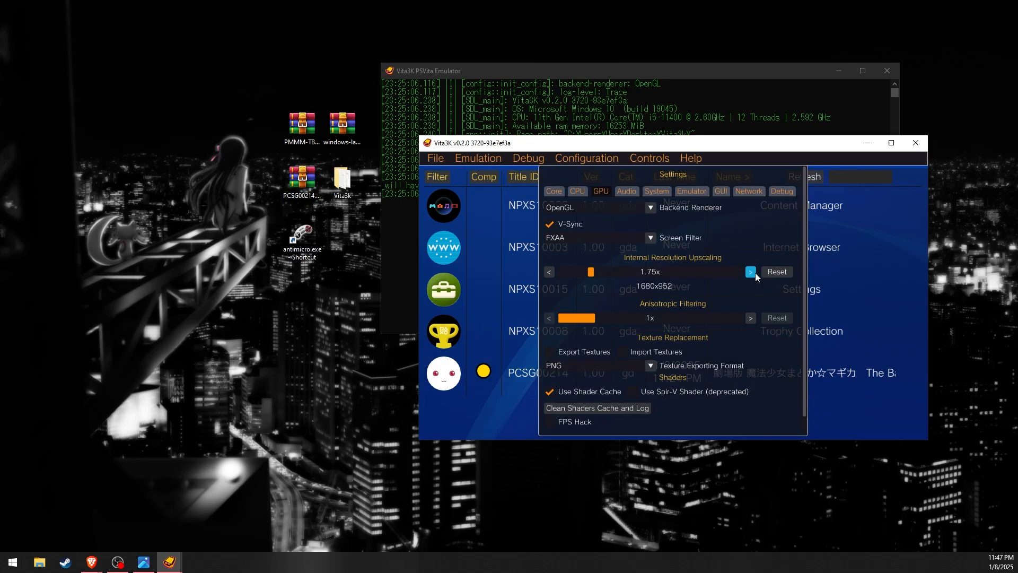
{"action": "left_click", "coordinate": [751, 271]}
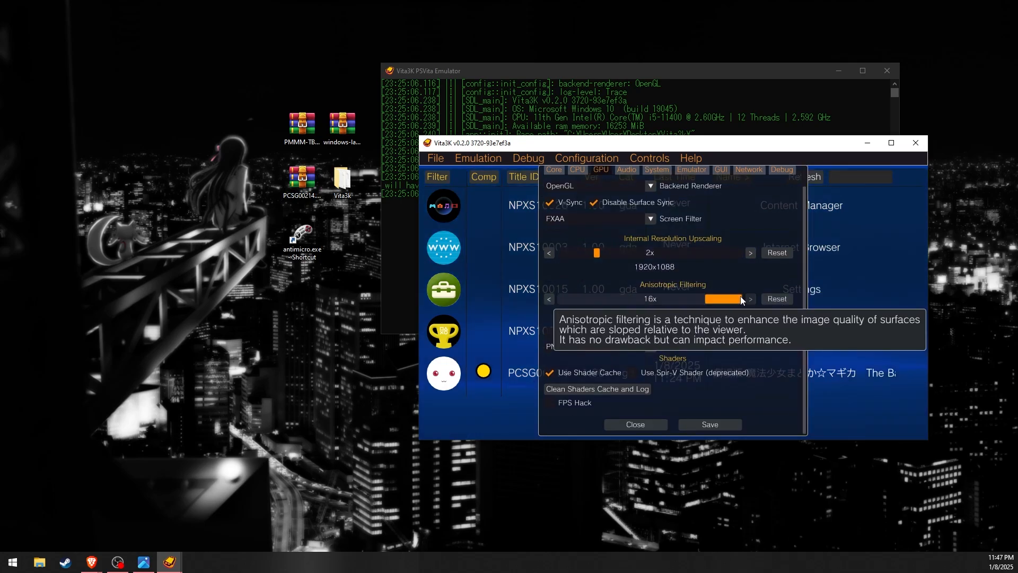
{"action": "mouse_move", "coordinate": [745, 398]}
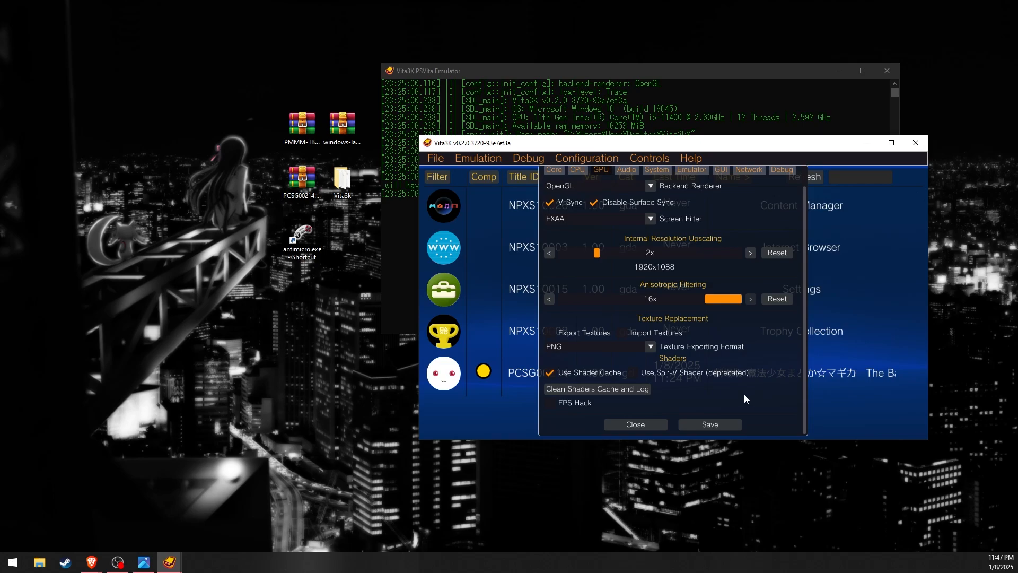
{"action": "mouse_move", "coordinate": [573, 422]}
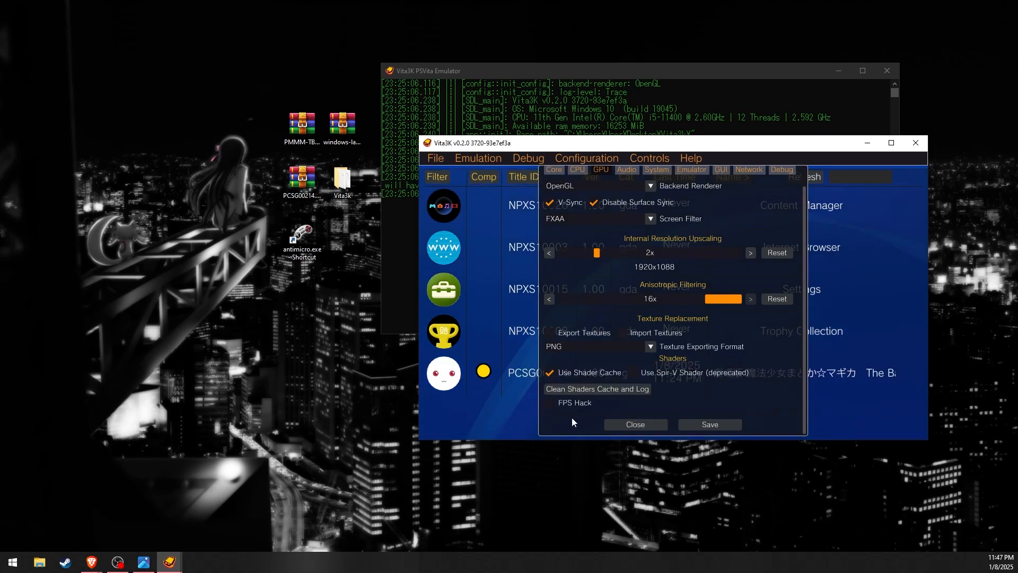
{"action": "left_click", "coordinate": [550, 402]}
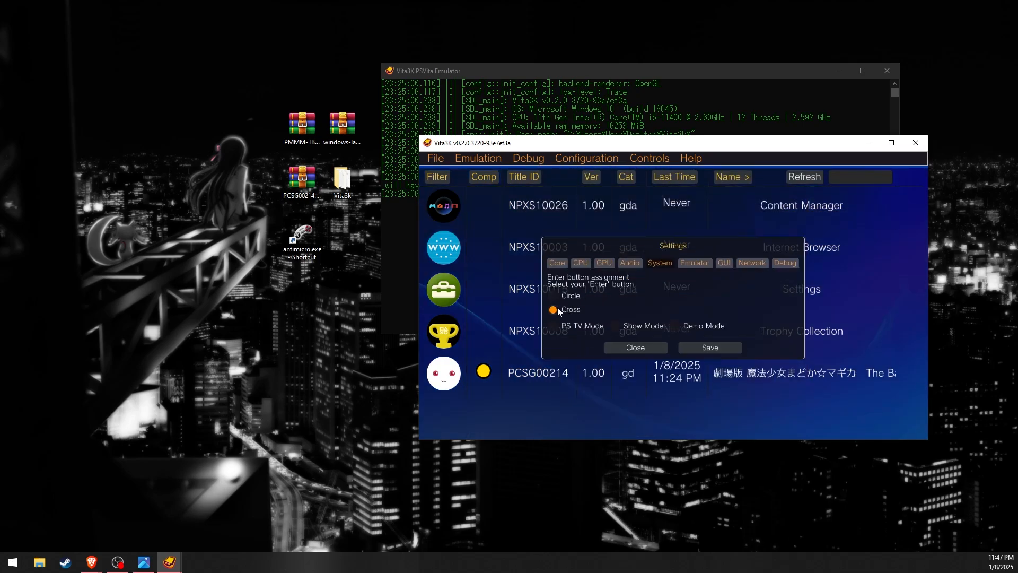
Switch the System tab's Enter button assignment from Cross to Circle.
{"action": "left_click", "coordinate": [552, 295]}
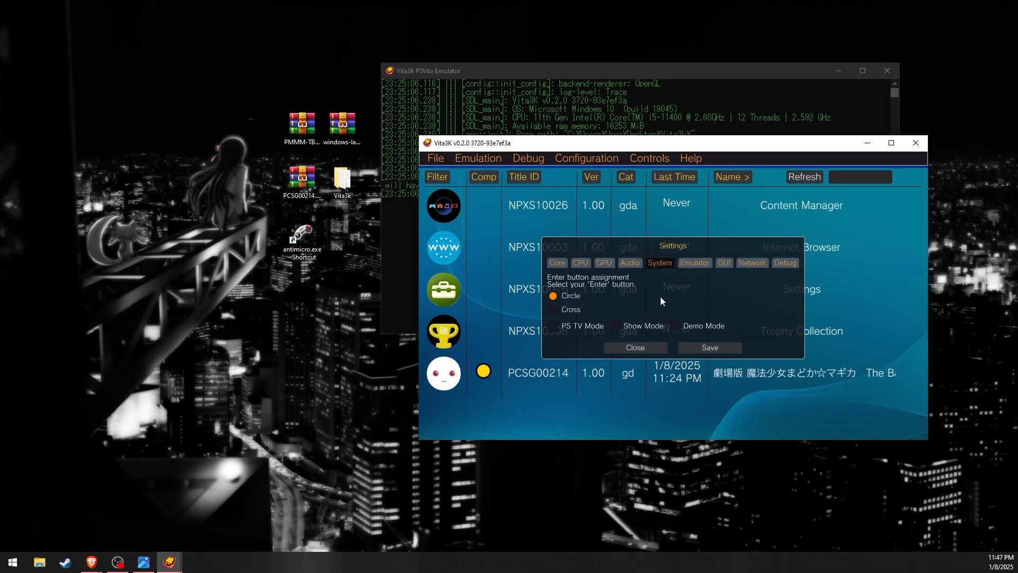
{"action": "mouse_move", "coordinate": [538, 277]}
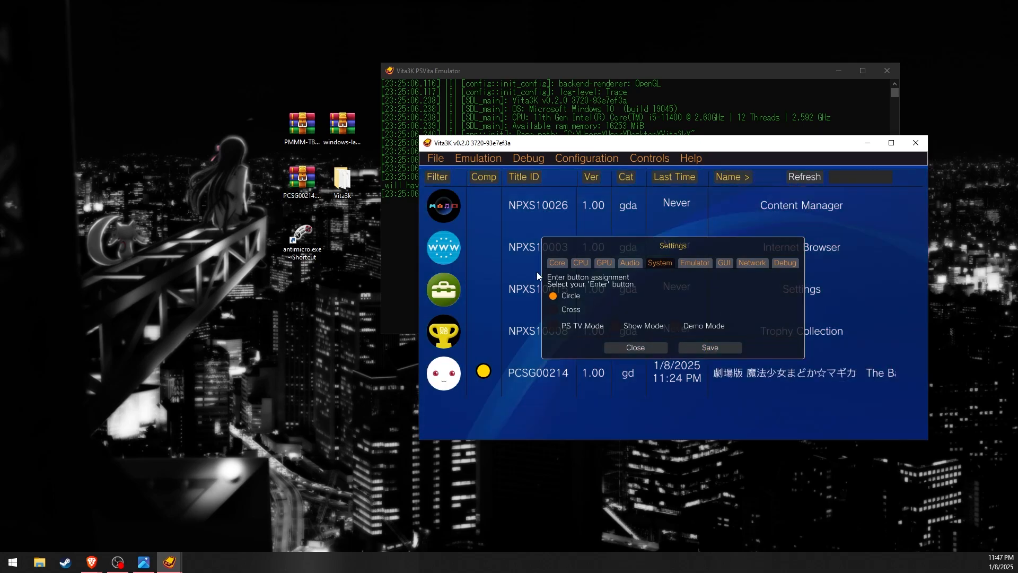
{"action": "left_click", "coordinate": [691, 191]}
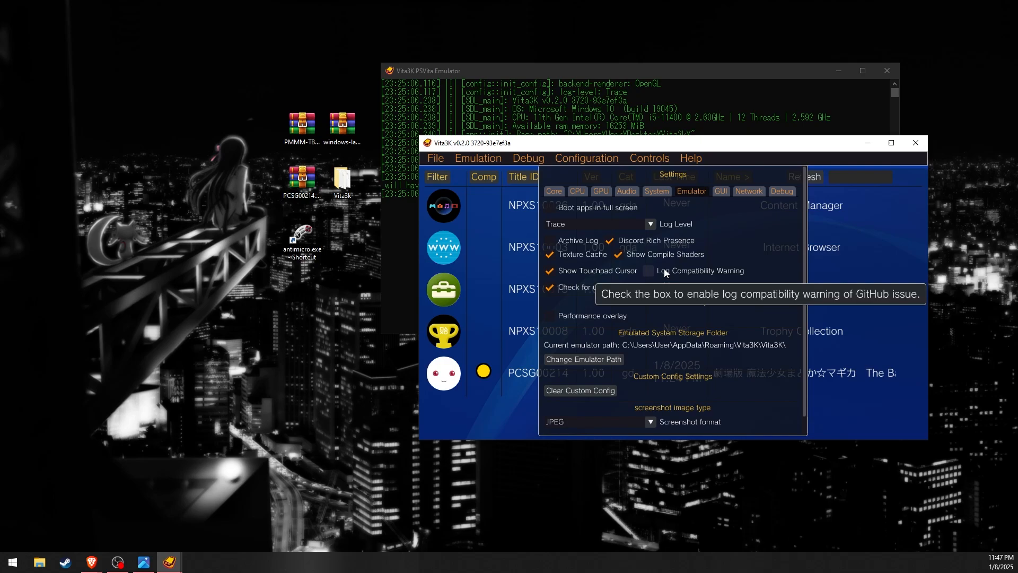
{"action": "mouse_move", "coordinate": [576, 270]}
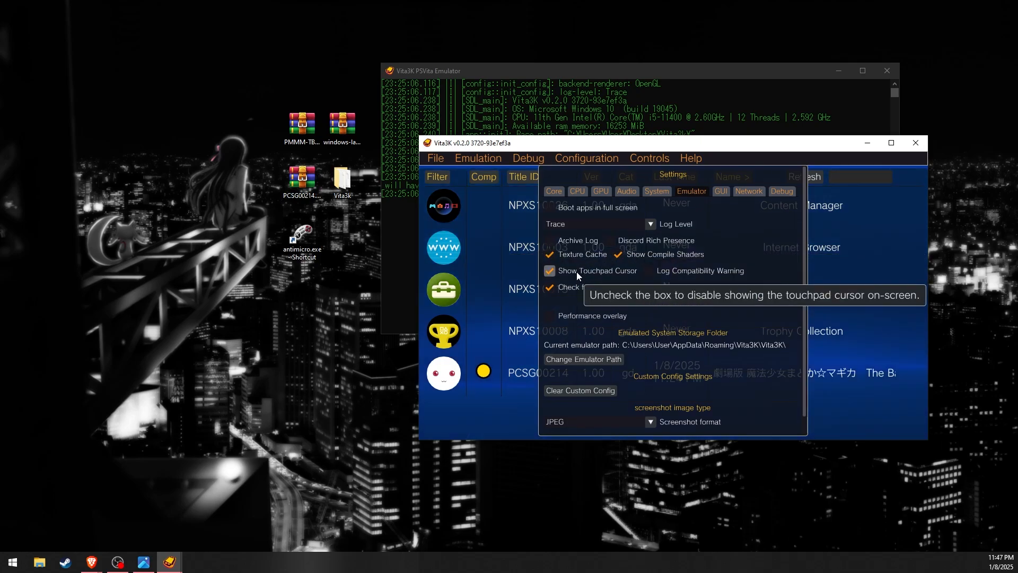
Disable Show Touchpad Cursor and Discord Rich Presence, keeping JPEG as screenshot format.
{"action": "left_click", "coordinate": [549, 270]}
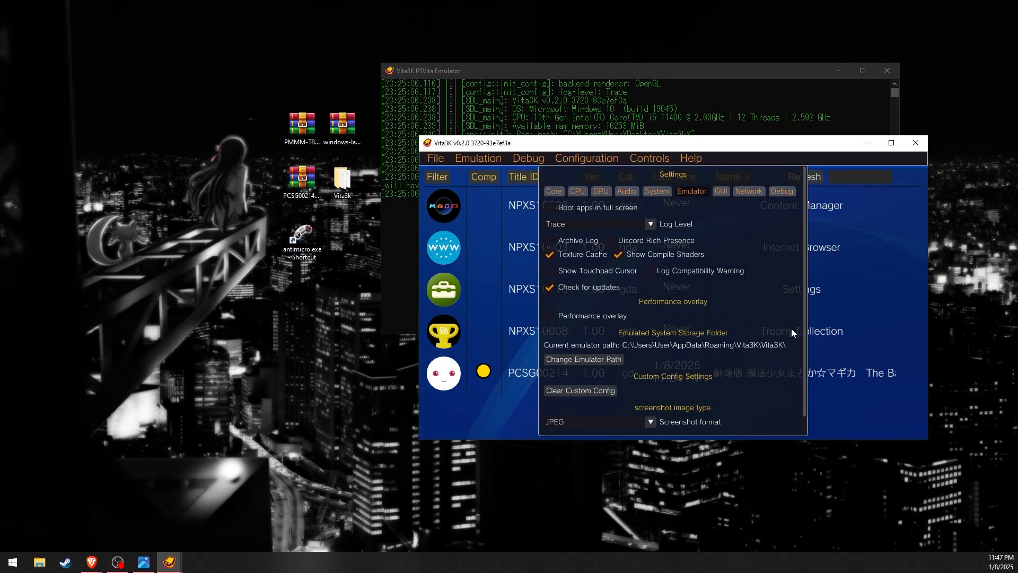
{"action": "scroll", "scroll_direction": "down", "scroll_amount": 3}
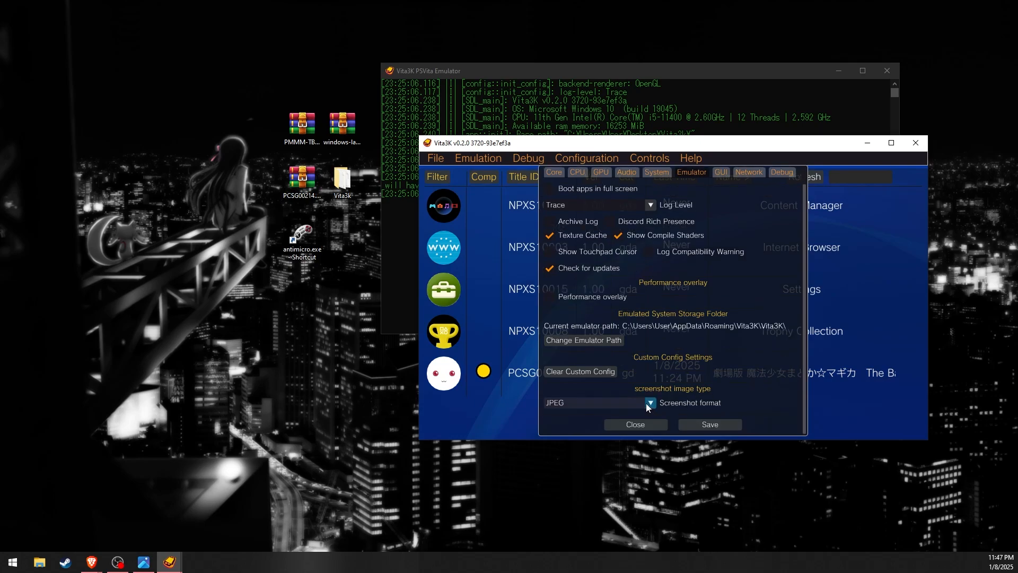
{"action": "left_click", "coordinate": [650, 402]}
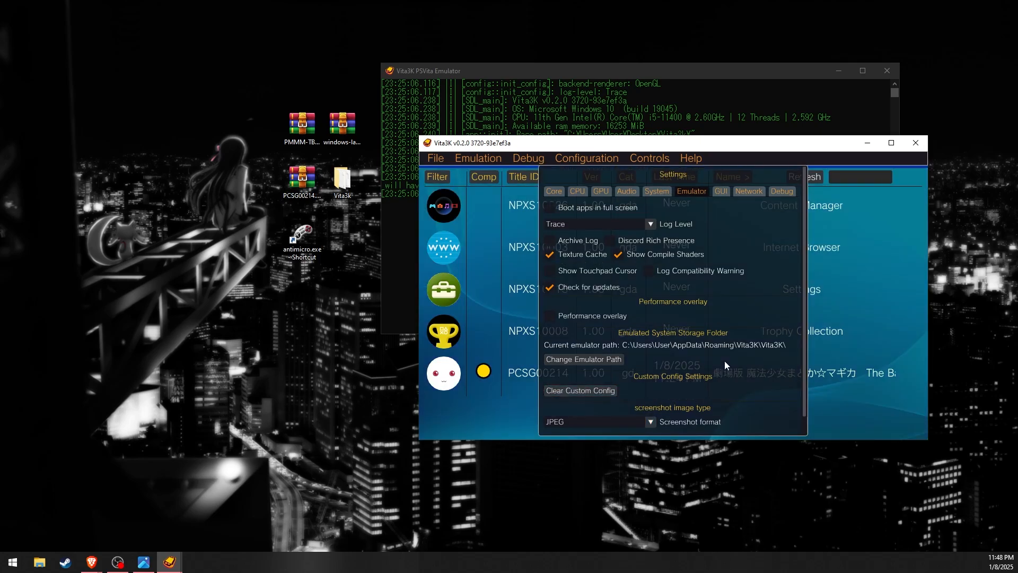
{"action": "mouse_move", "coordinate": [726, 364]}
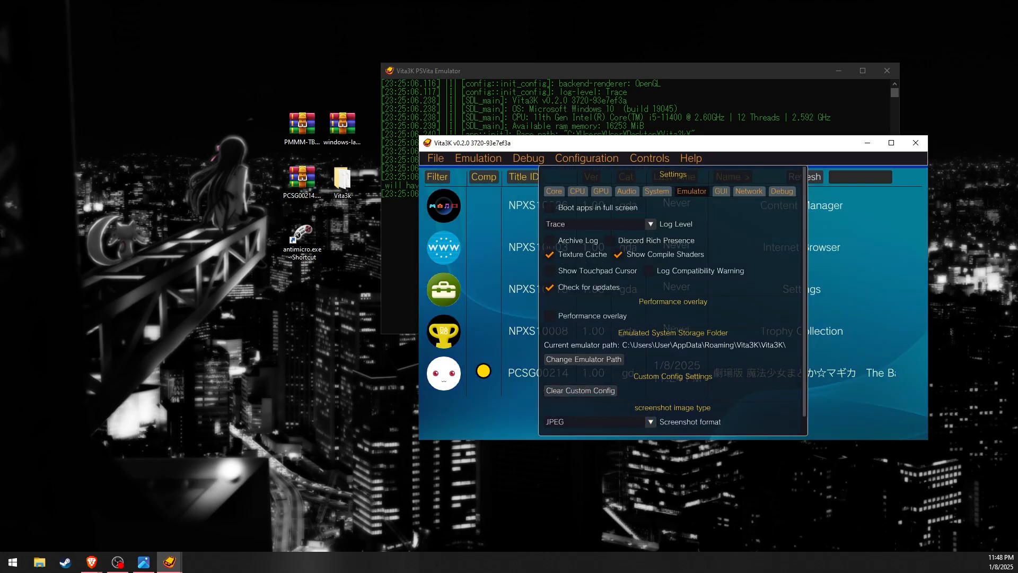
Show the Controllers window with the connected PS4 controller, then reopen the Controls menu.
{"action": "left_click", "coordinate": [648, 158]}
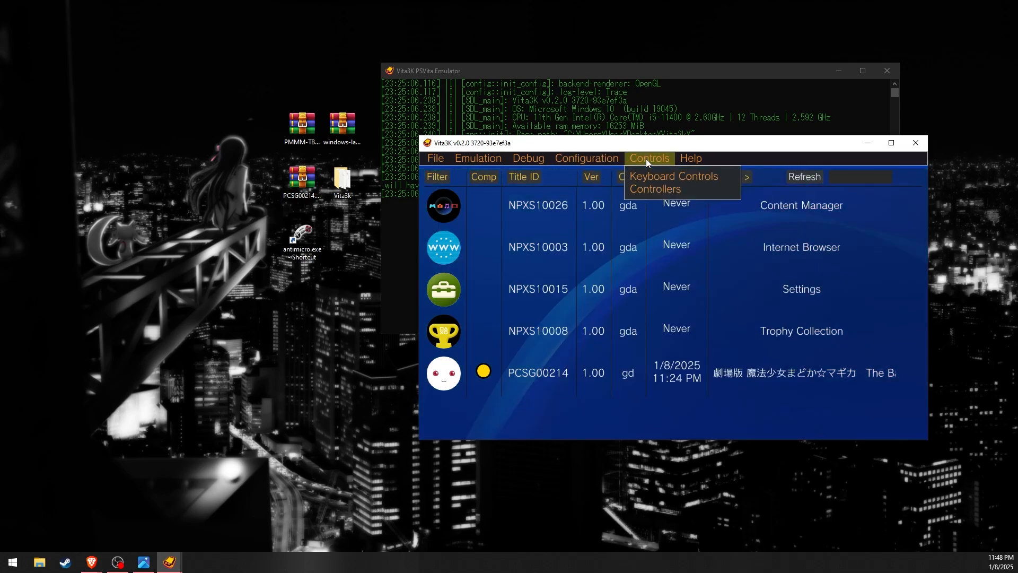
{"action": "left_click", "coordinate": [654, 189]}
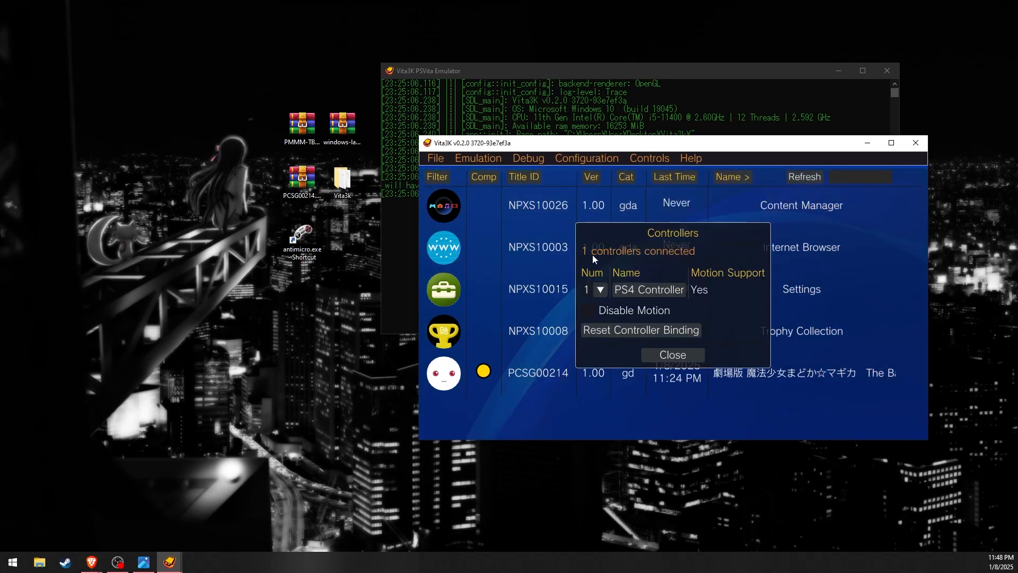
{"action": "mouse_move", "coordinate": [670, 232]}
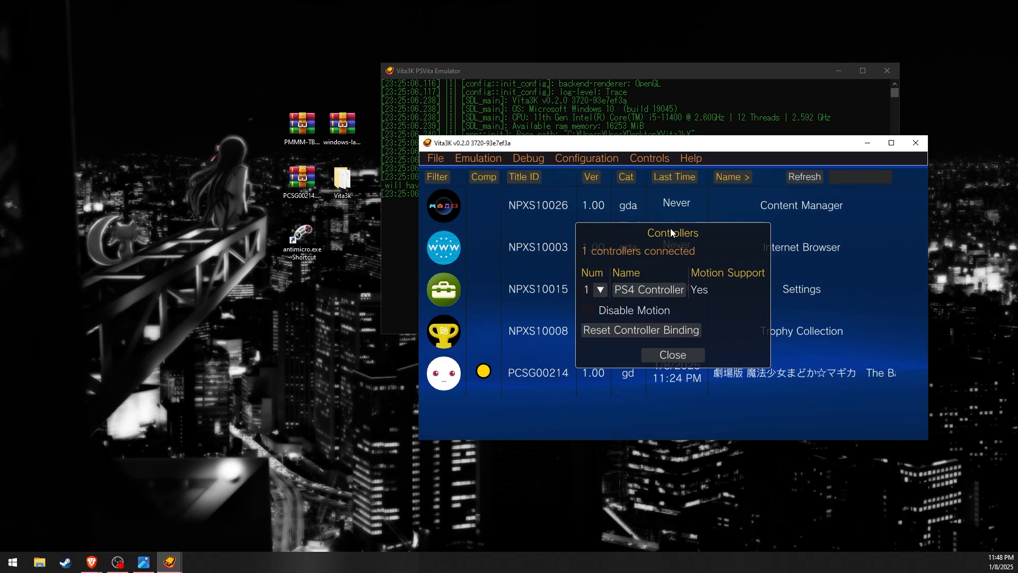
{"action": "left_click", "coordinate": [648, 158]}
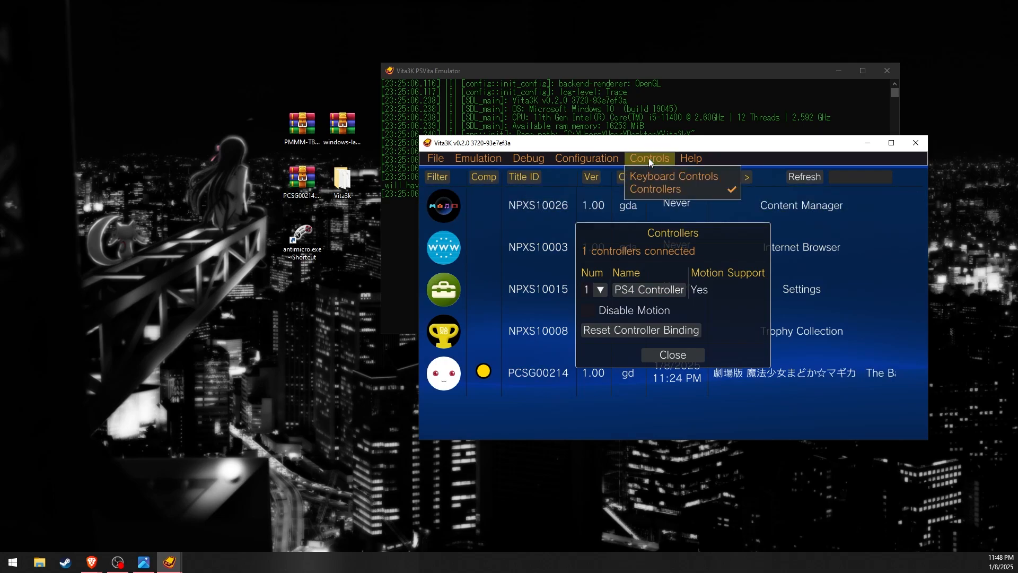
{"action": "left_click", "coordinate": [649, 158]}
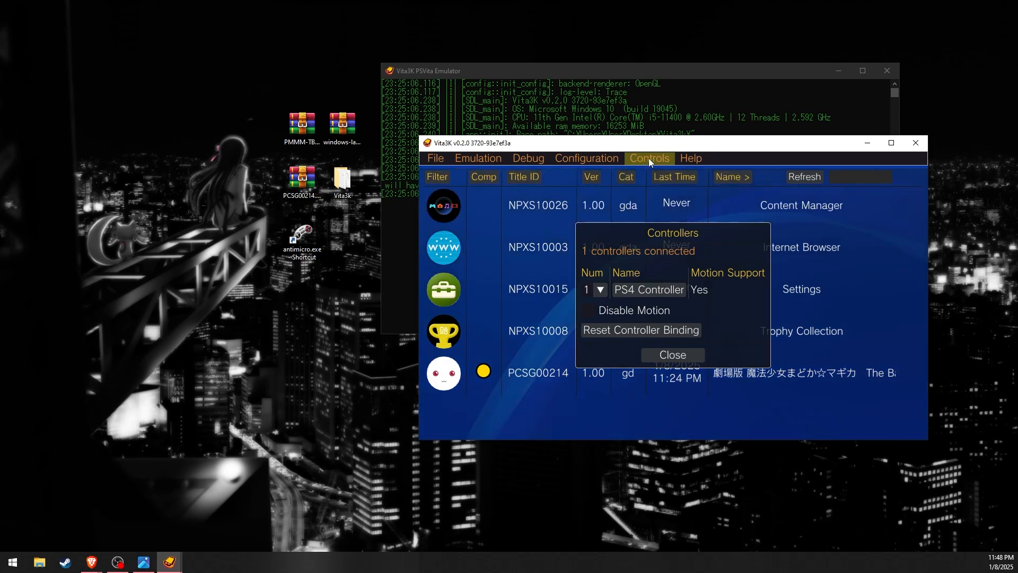
{"action": "left_click", "coordinate": [649, 158]}
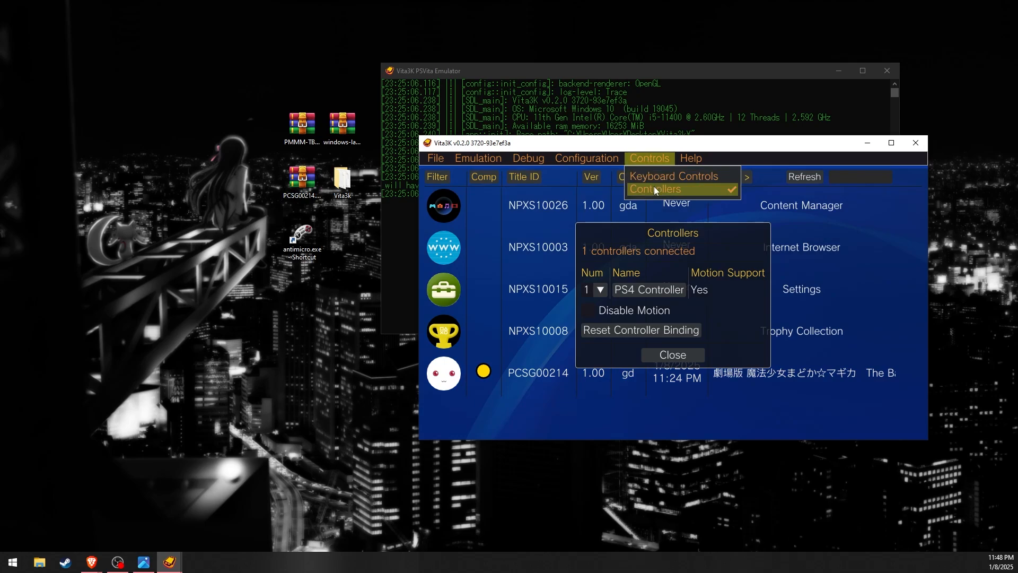
Open Keyboard Controls and scroll through the Vita button-to-key mapping list.
{"action": "left_click", "coordinate": [672, 176]}
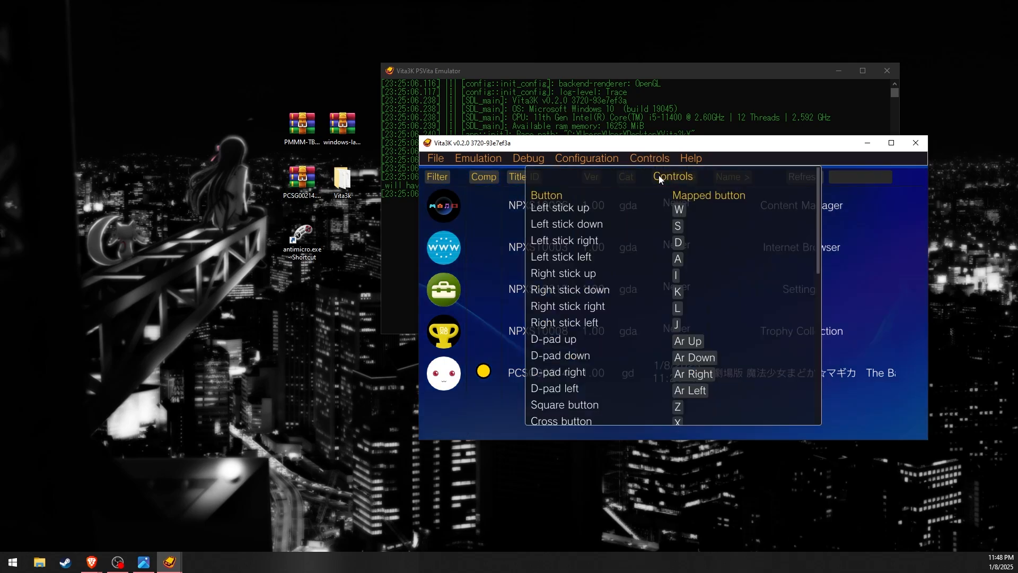
{"action": "scroll", "scroll_direction": "down", "scroll_amount": 3}
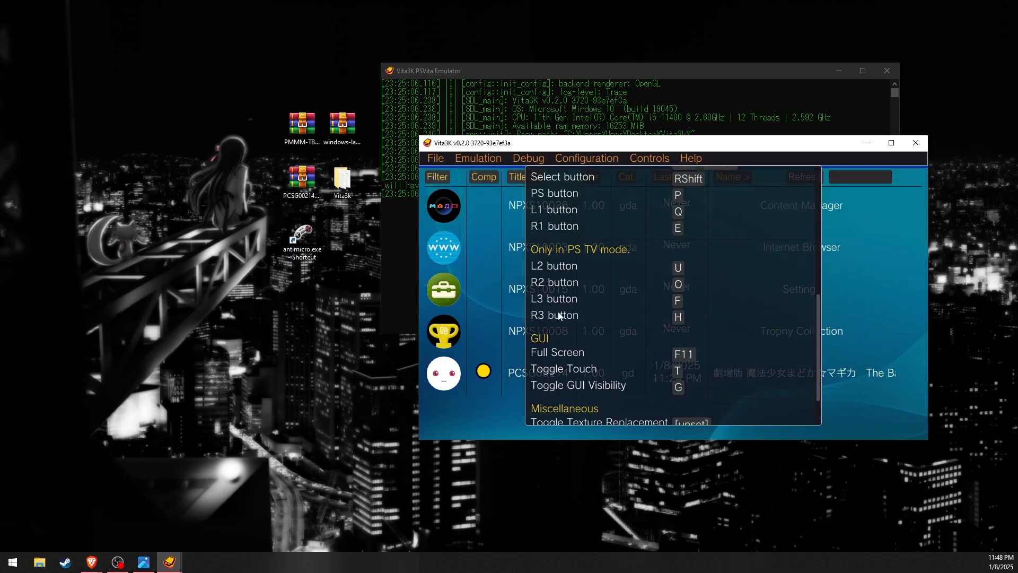
{"action": "mouse_move", "coordinate": [596, 293]}
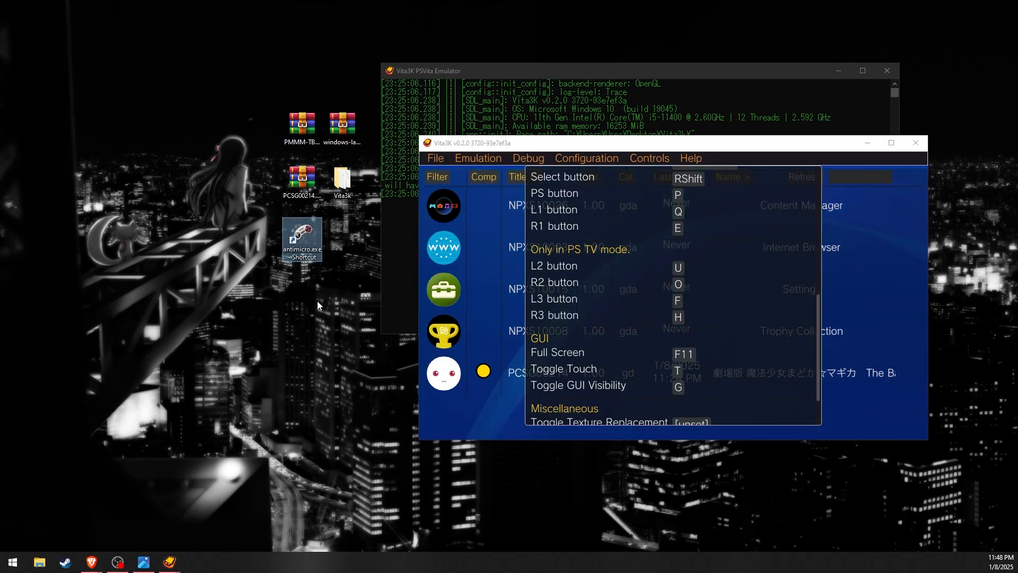
{"action": "mouse_move", "coordinate": [613, 154]}
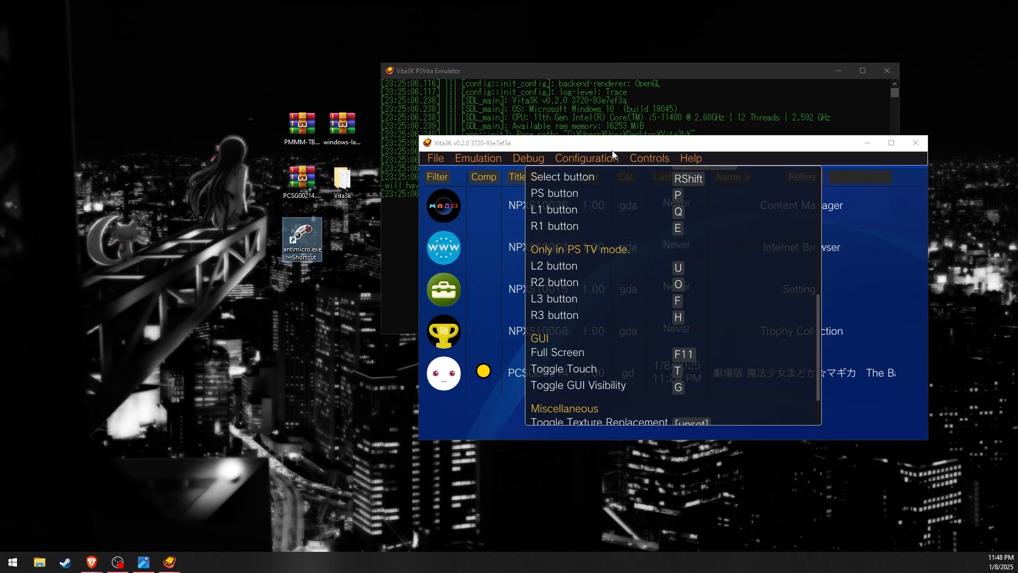
{"action": "scroll", "scroll_direction": "up", "scroll_amount": 3}
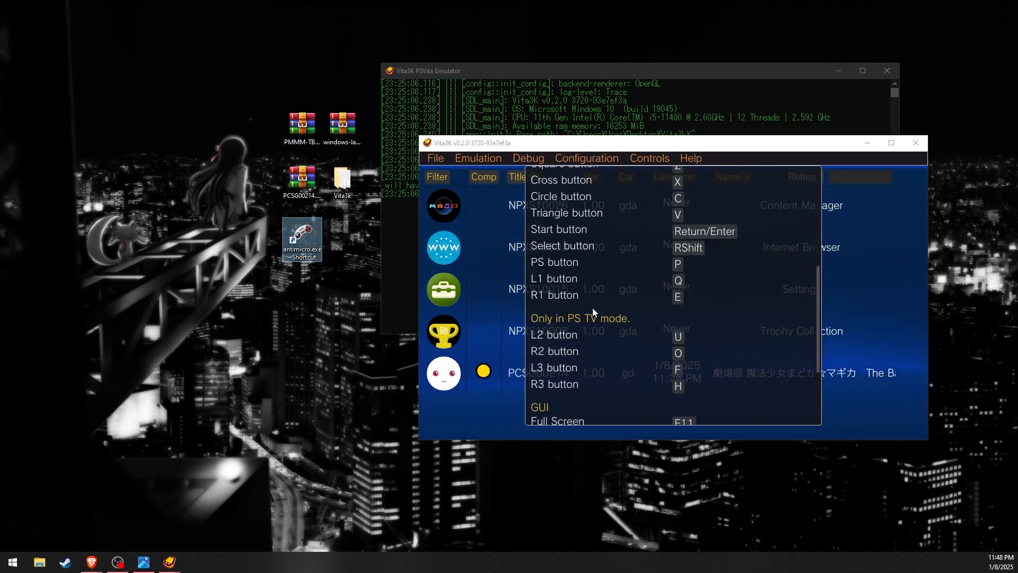
{"action": "scroll", "scroll_direction": "down", "scroll_amount": 3}
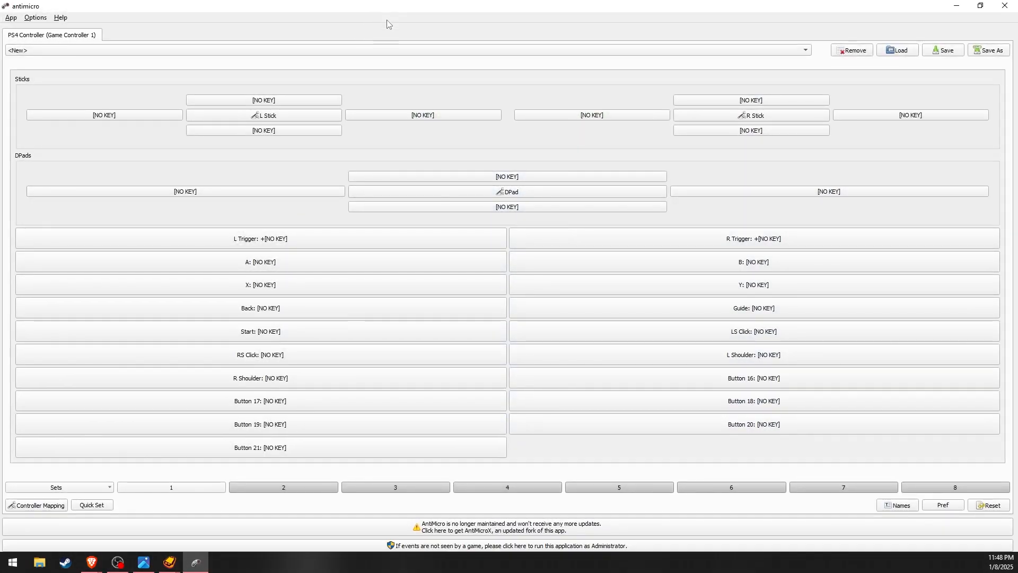
{"action": "mouse_move", "coordinate": [463, 148]}
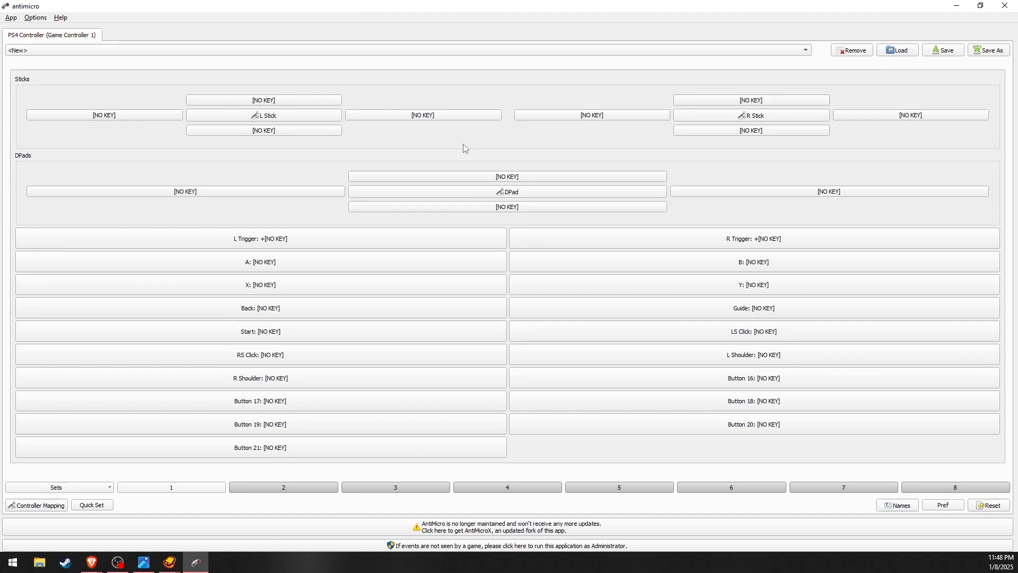
{"action": "mouse_move", "coordinate": [741, 238]}
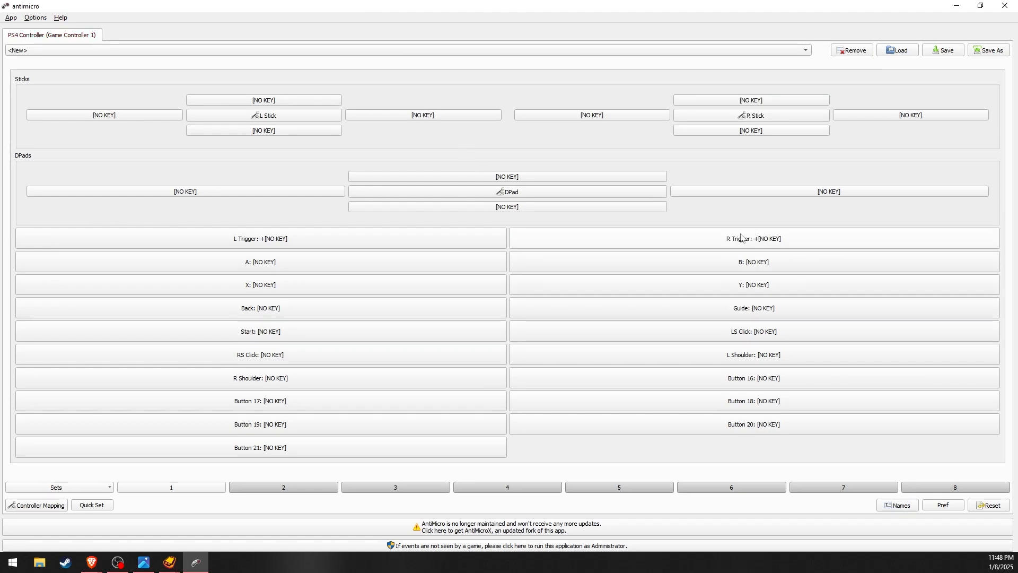
Map AntiMicro's R Trigger to the C key and RS Click to Q.
{"action": "left_click", "coordinate": [752, 238]}
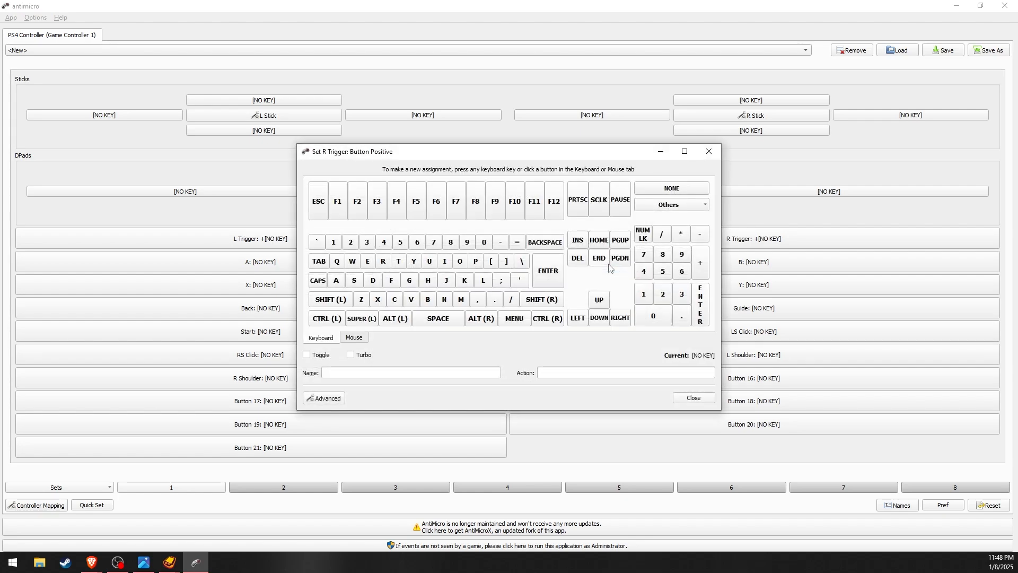
{"action": "left_click", "coordinate": [393, 299]}
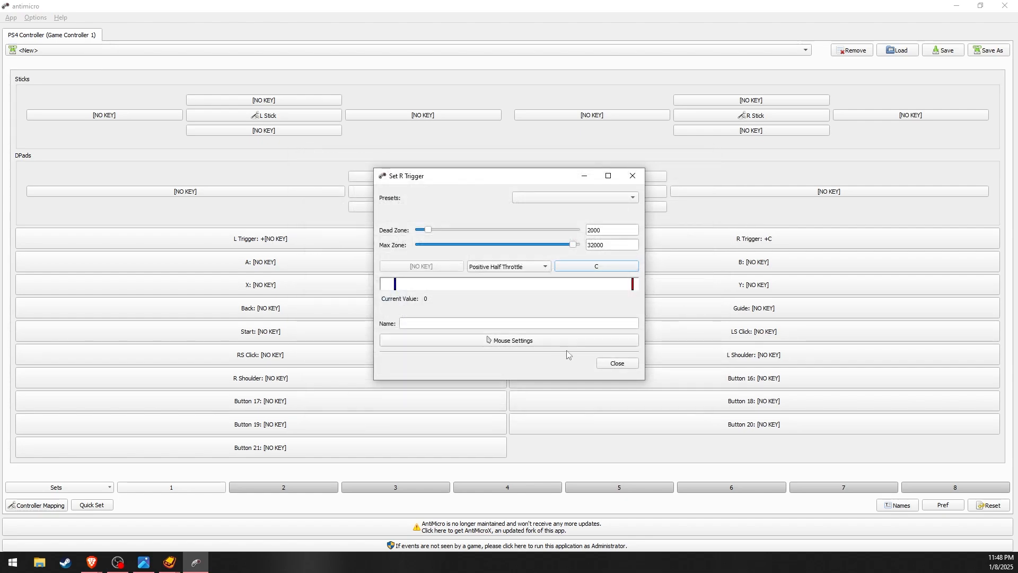
{"action": "left_click", "coordinate": [616, 362]}
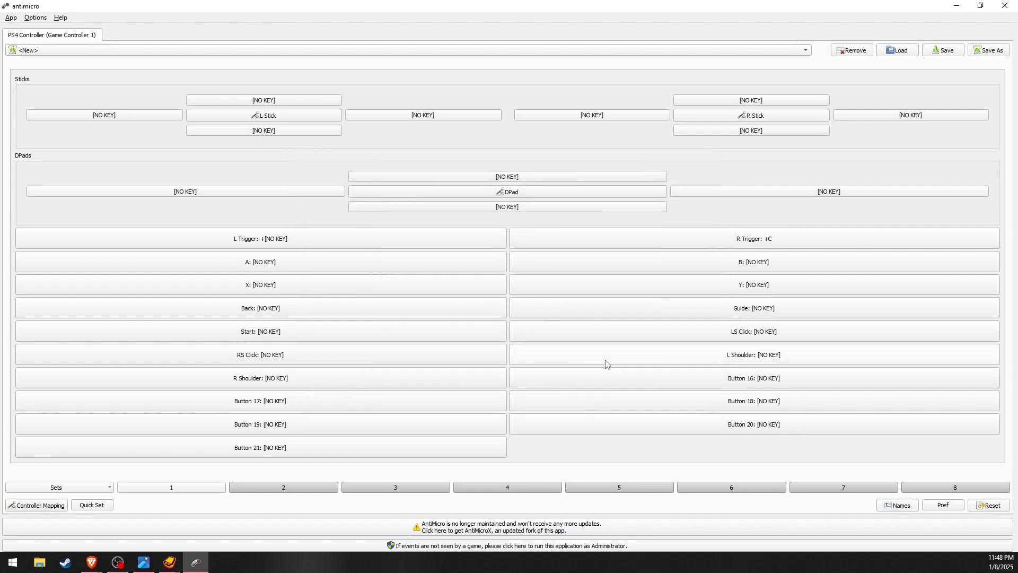
{"action": "left_click", "coordinate": [260, 354]}
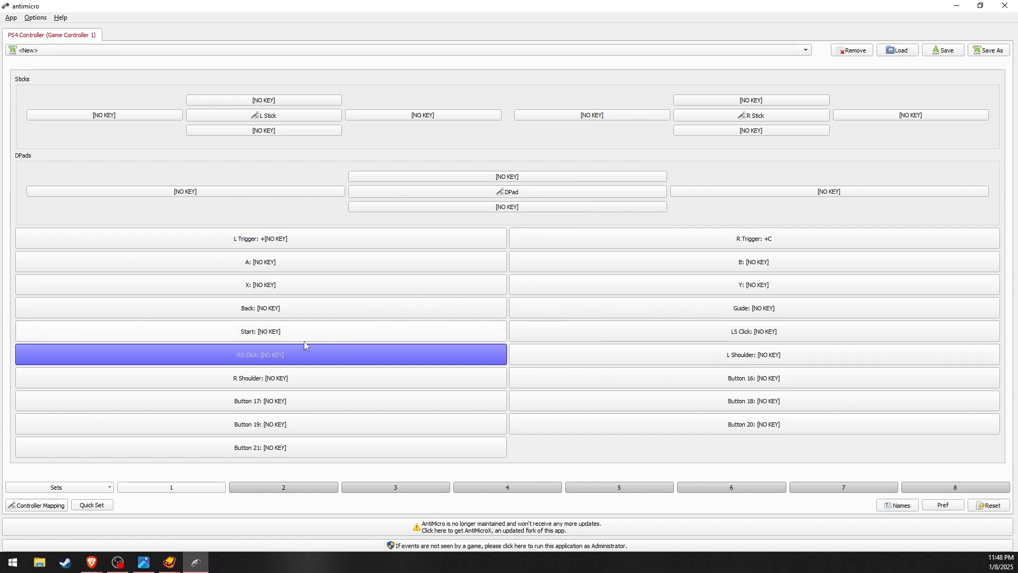
{"action": "left_click", "coordinate": [259, 355]}
{"action": "type", "text": "Q"}
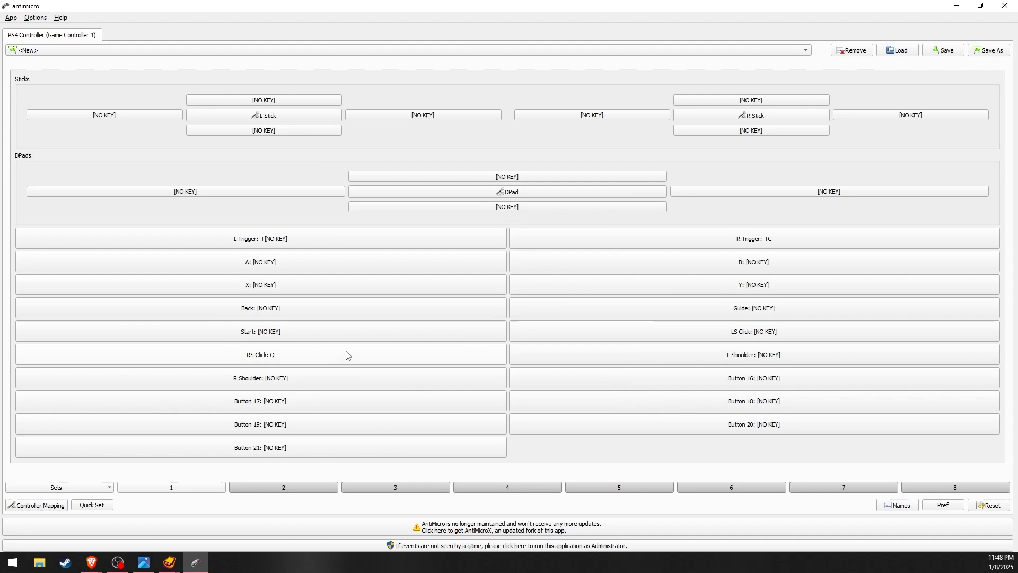
{"action": "left_click", "coordinate": [259, 354]}
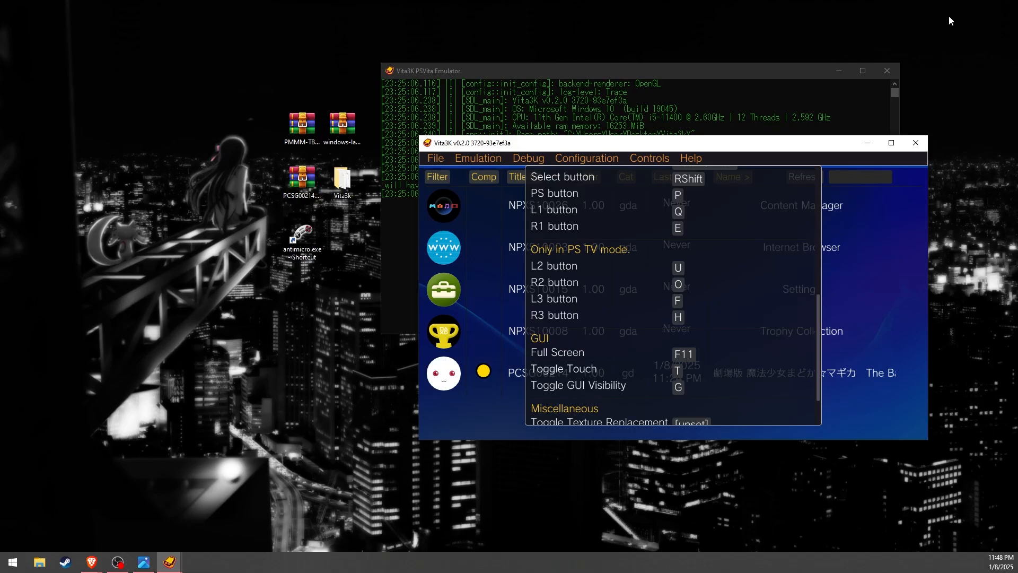
Bind Miscellaneous > Take A Screenshot to F12 and close the keyboard mappings.
{"action": "scroll", "scroll_direction": "down", "scroll_amount": 3}
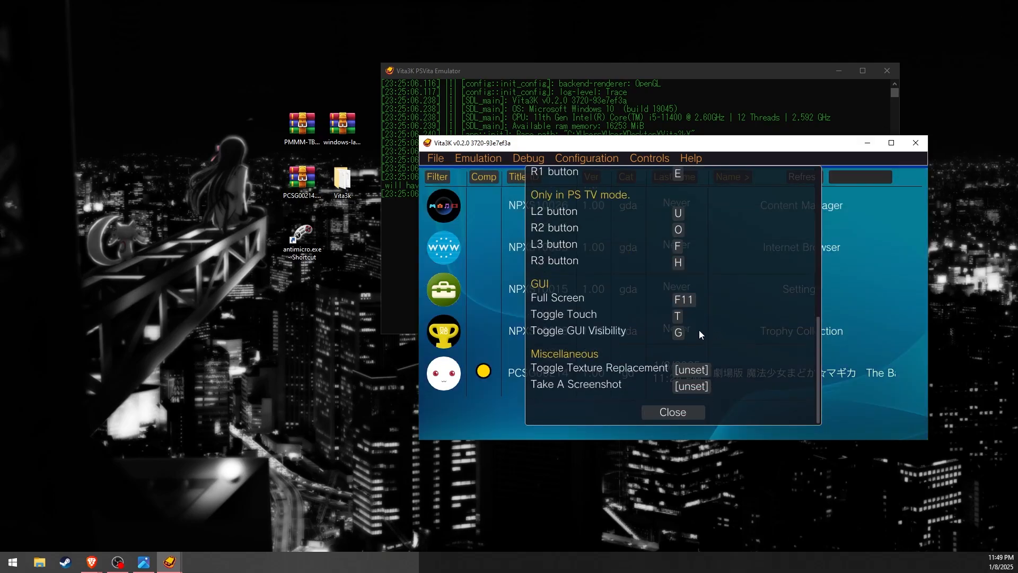
{"action": "mouse_move", "coordinate": [584, 388]}
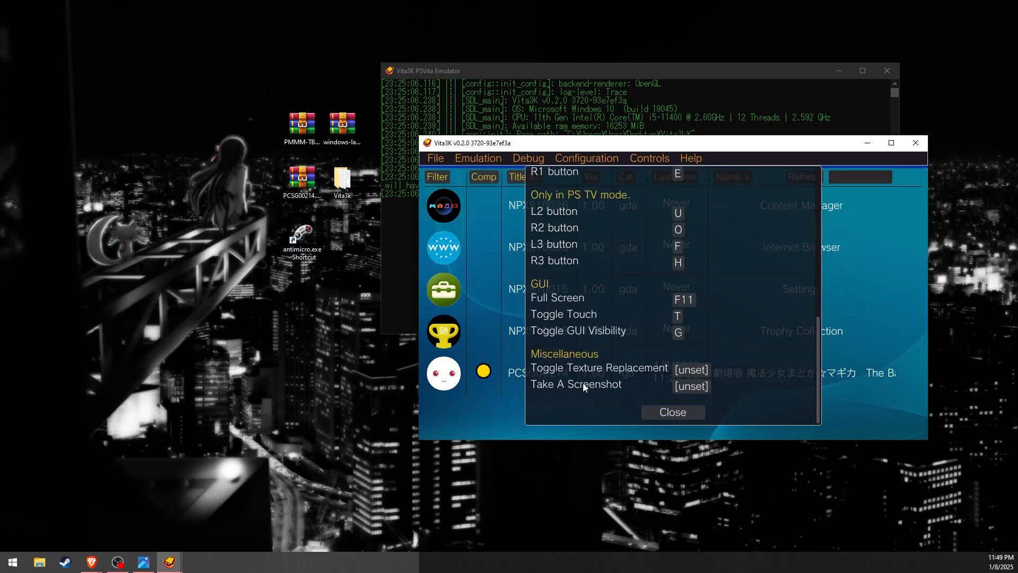
{"action": "left_click", "coordinate": [690, 386]}
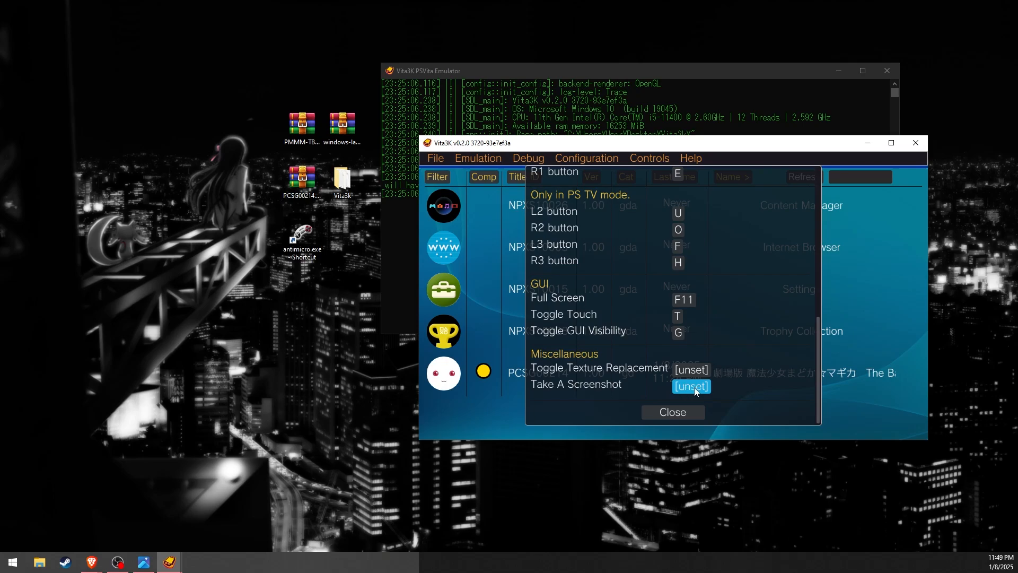
{"action": "key", "text": "F12"}
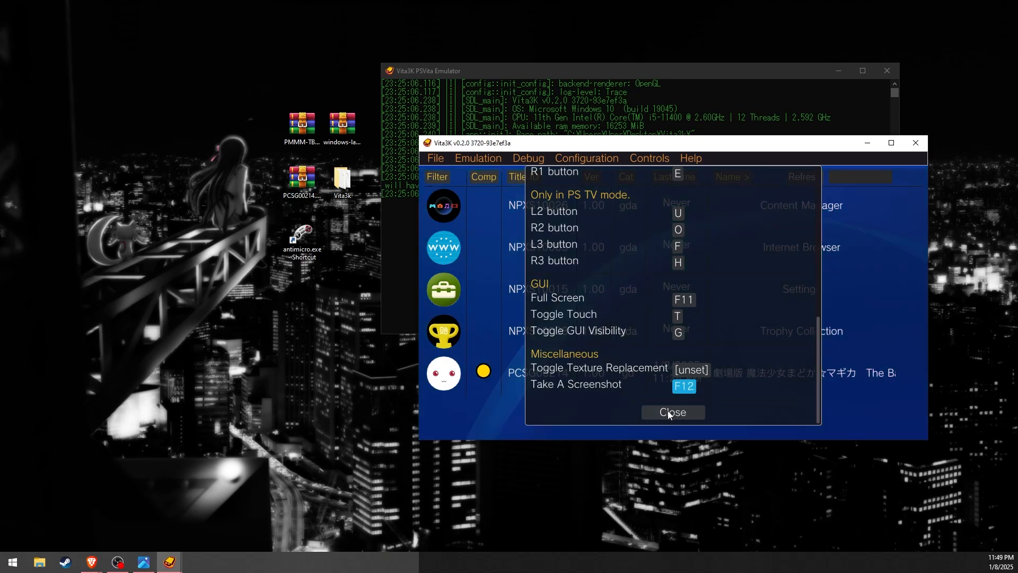
{"action": "left_click", "coordinate": [671, 411]}
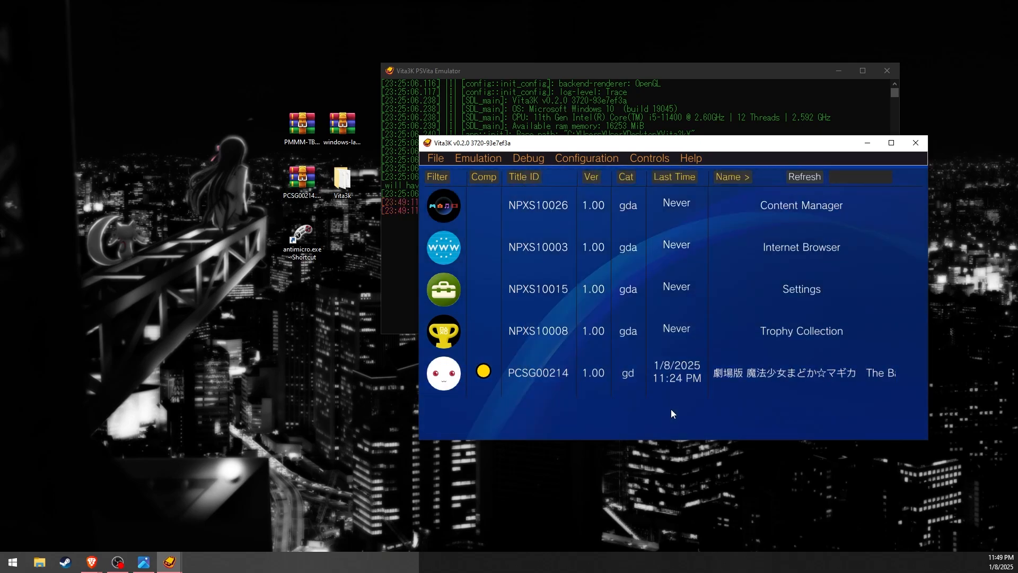
{"action": "mouse_move", "coordinate": [681, 413]}
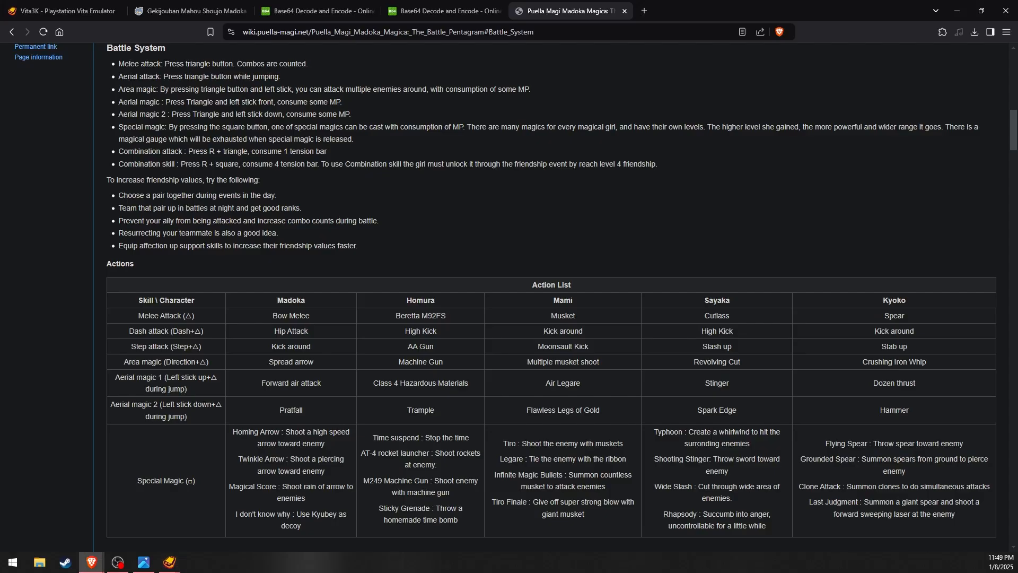
Scroll the Battle Pentagram wiki page to its Battle System and Action List table.
{"action": "scroll", "scroll_direction": "up", "scroll_amount": 3}
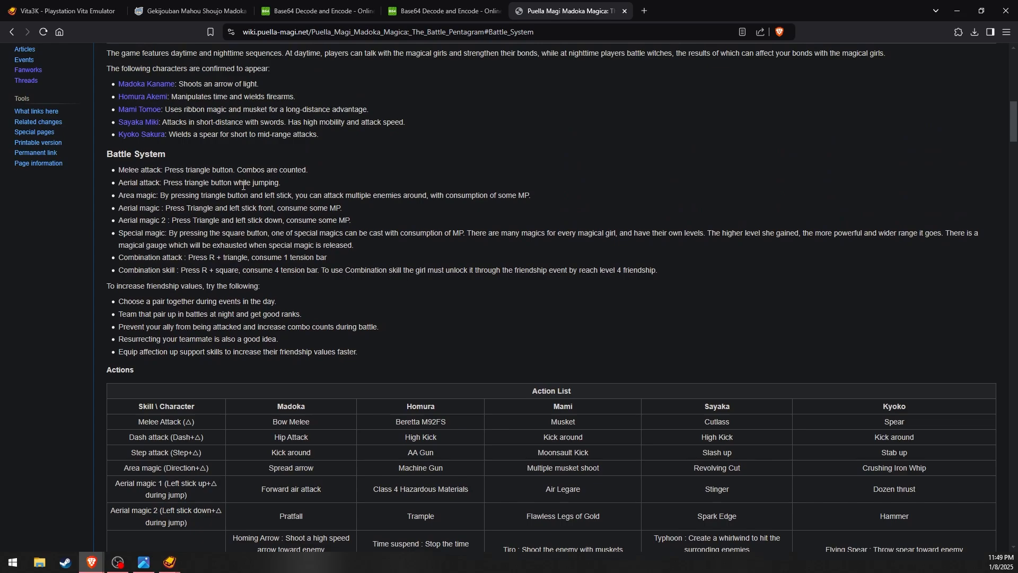
{"action": "scroll", "scroll_direction": "down", "scroll_amount": 3}
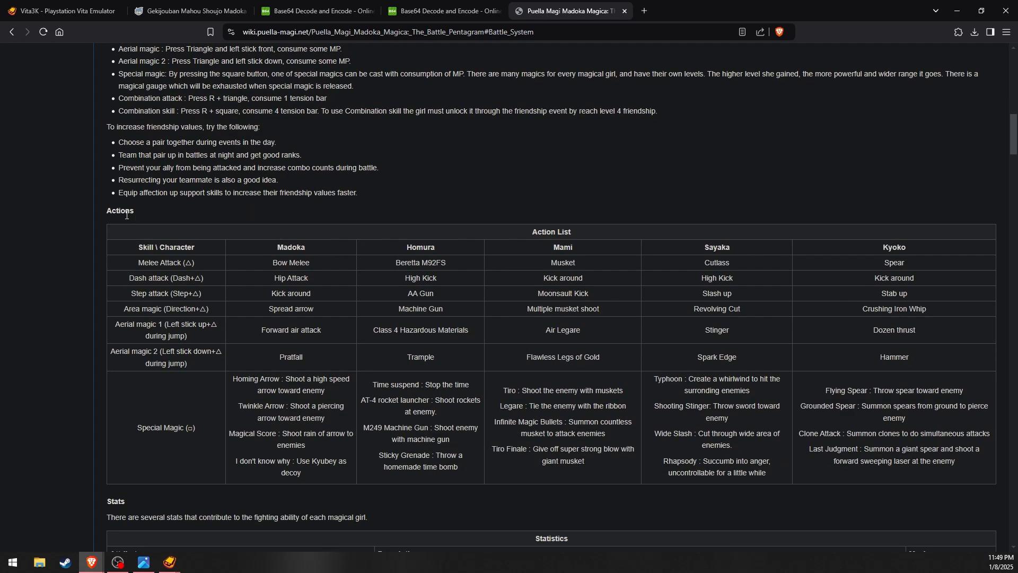
{"action": "mouse_move", "coordinate": [755, 443]}
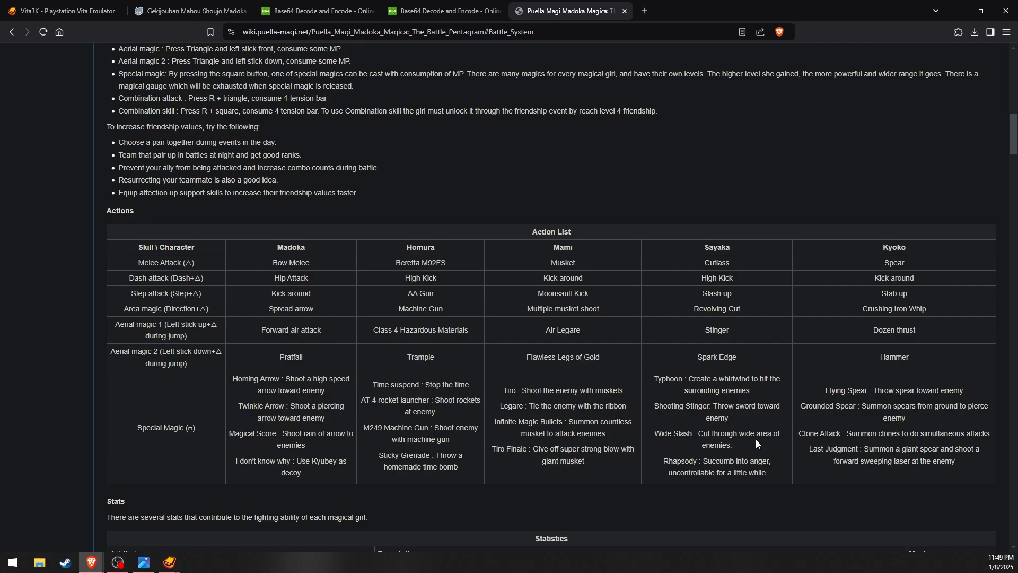
{"action": "mouse_move", "coordinate": [751, 435]}
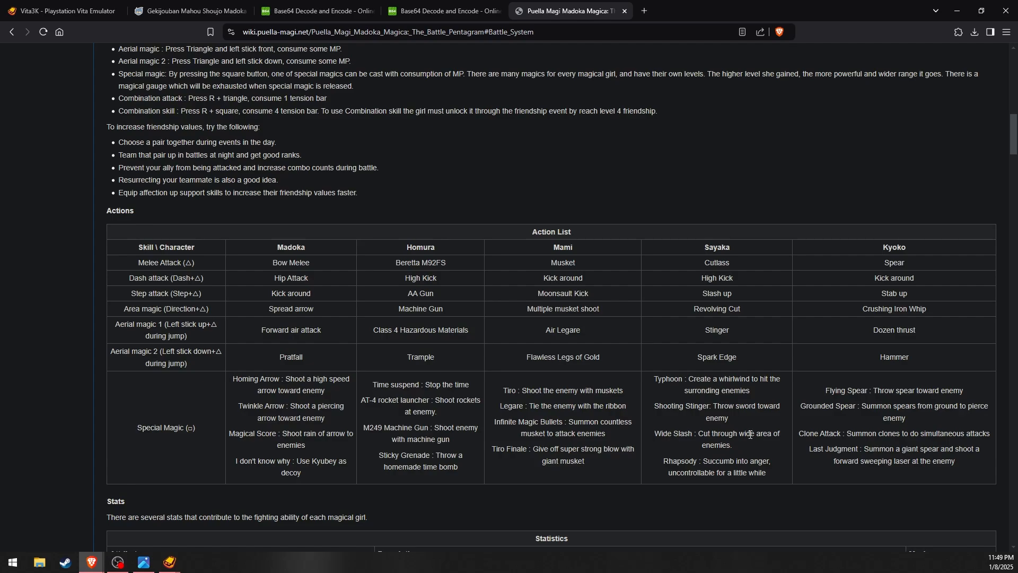